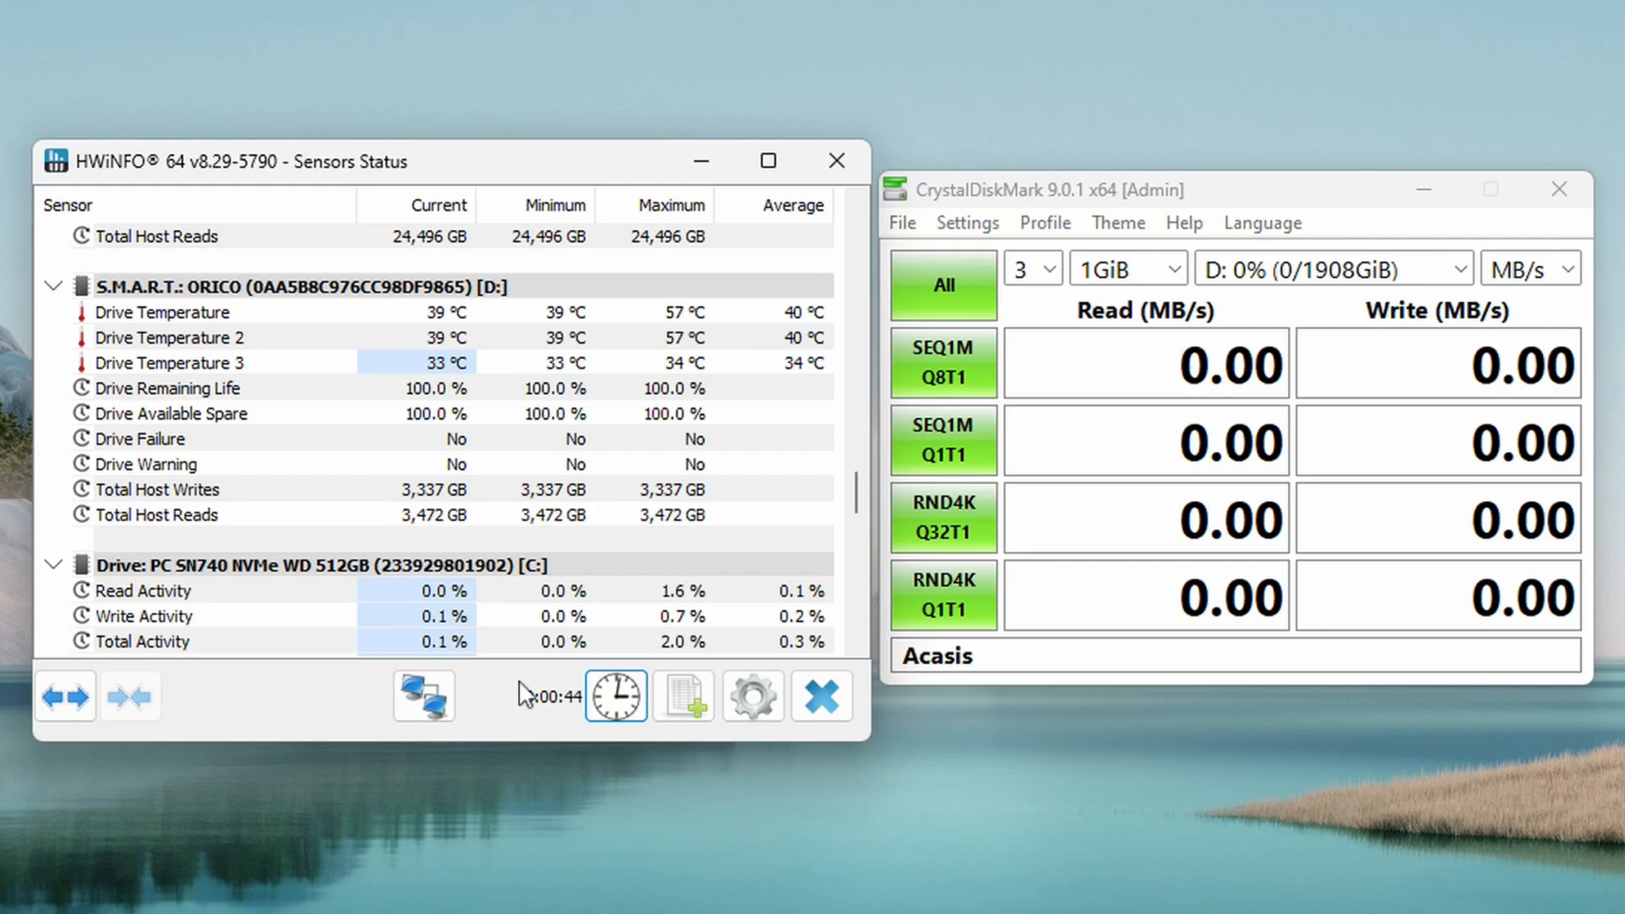
Run the full benchmark on drive D: for the Acasis enclosure (about 3165 MB/s read, 2691 MB/s write).
{"action": "left_click", "coordinate": [941, 285]}
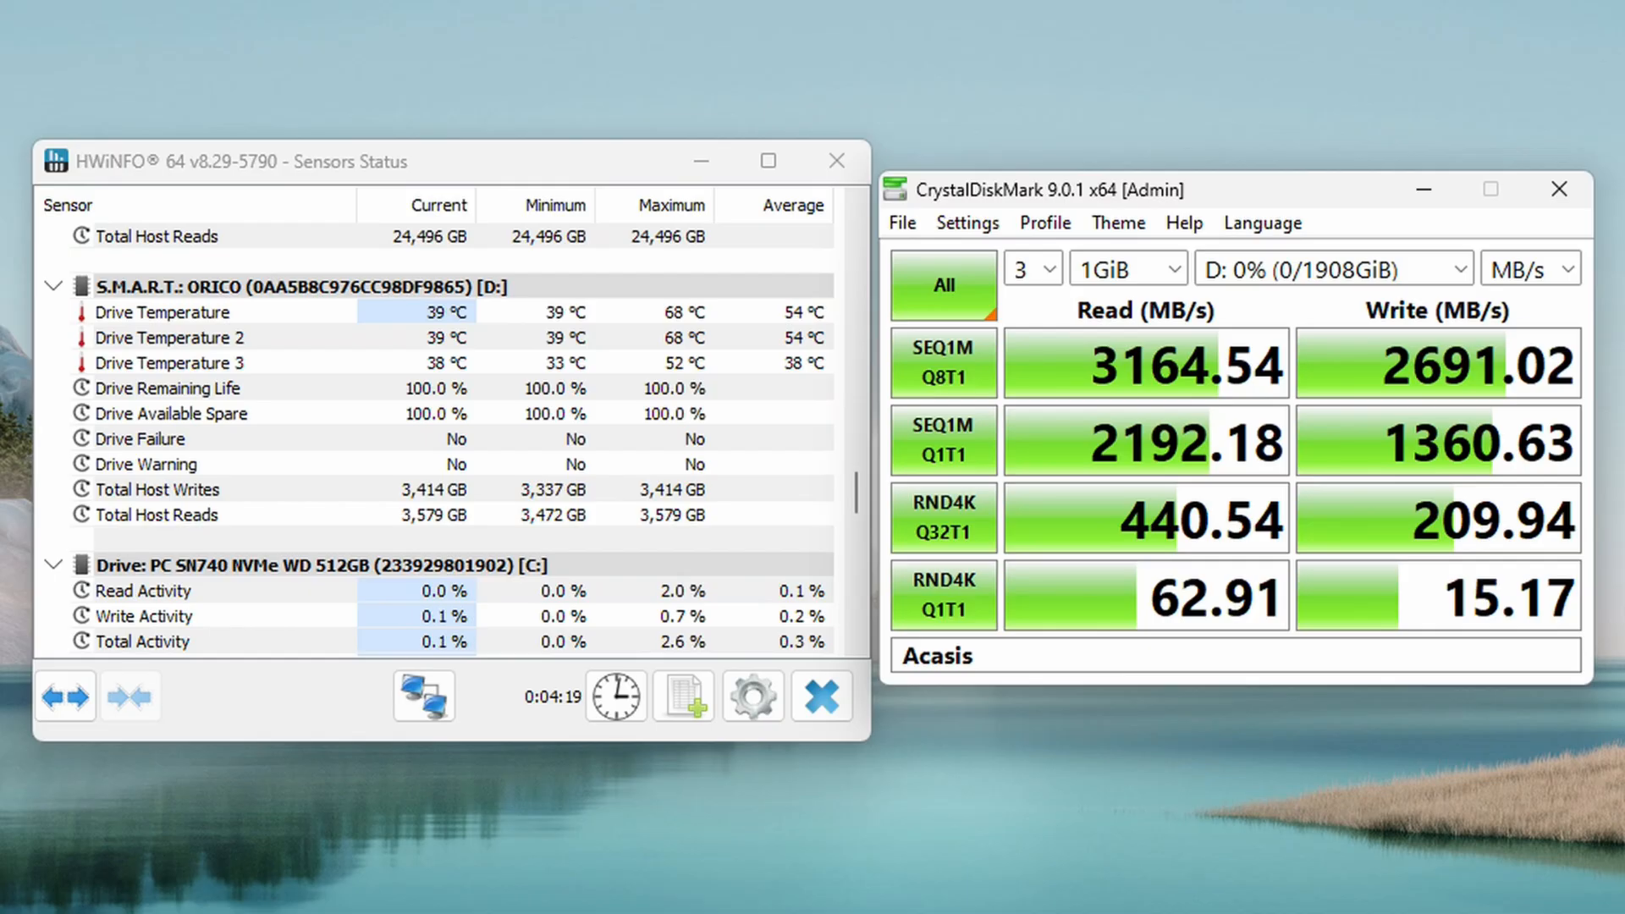
{"action": "mouse_move", "coordinate": [702, 307]}
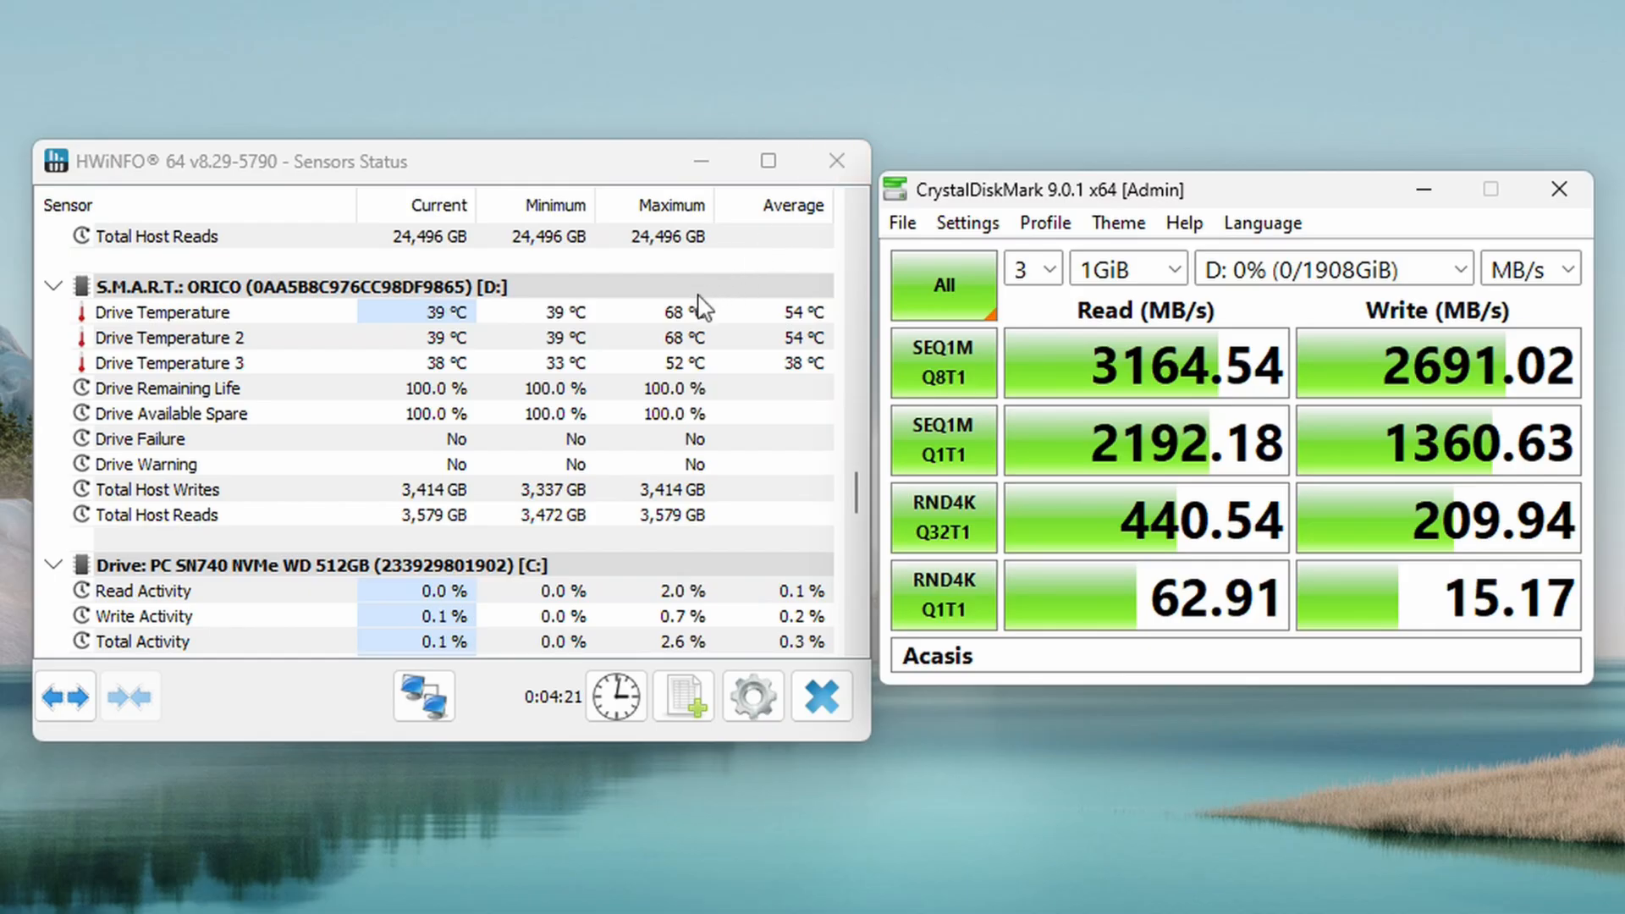
{"action": "mouse_move", "coordinate": [708, 367]}
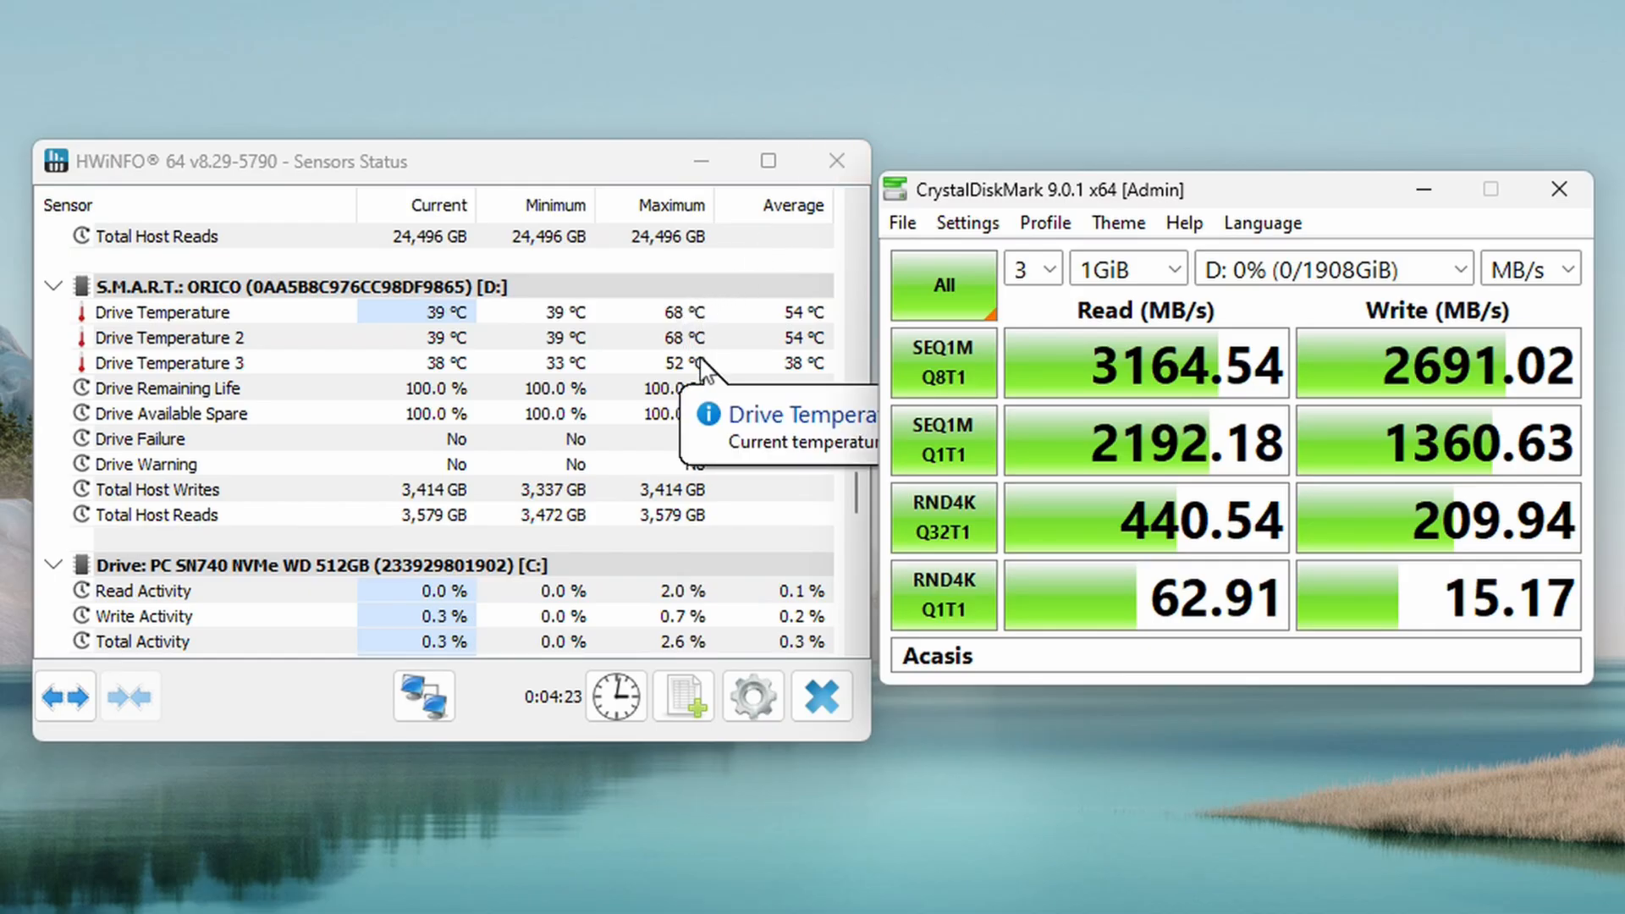
{"action": "mouse_move", "coordinate": [708, 333]}
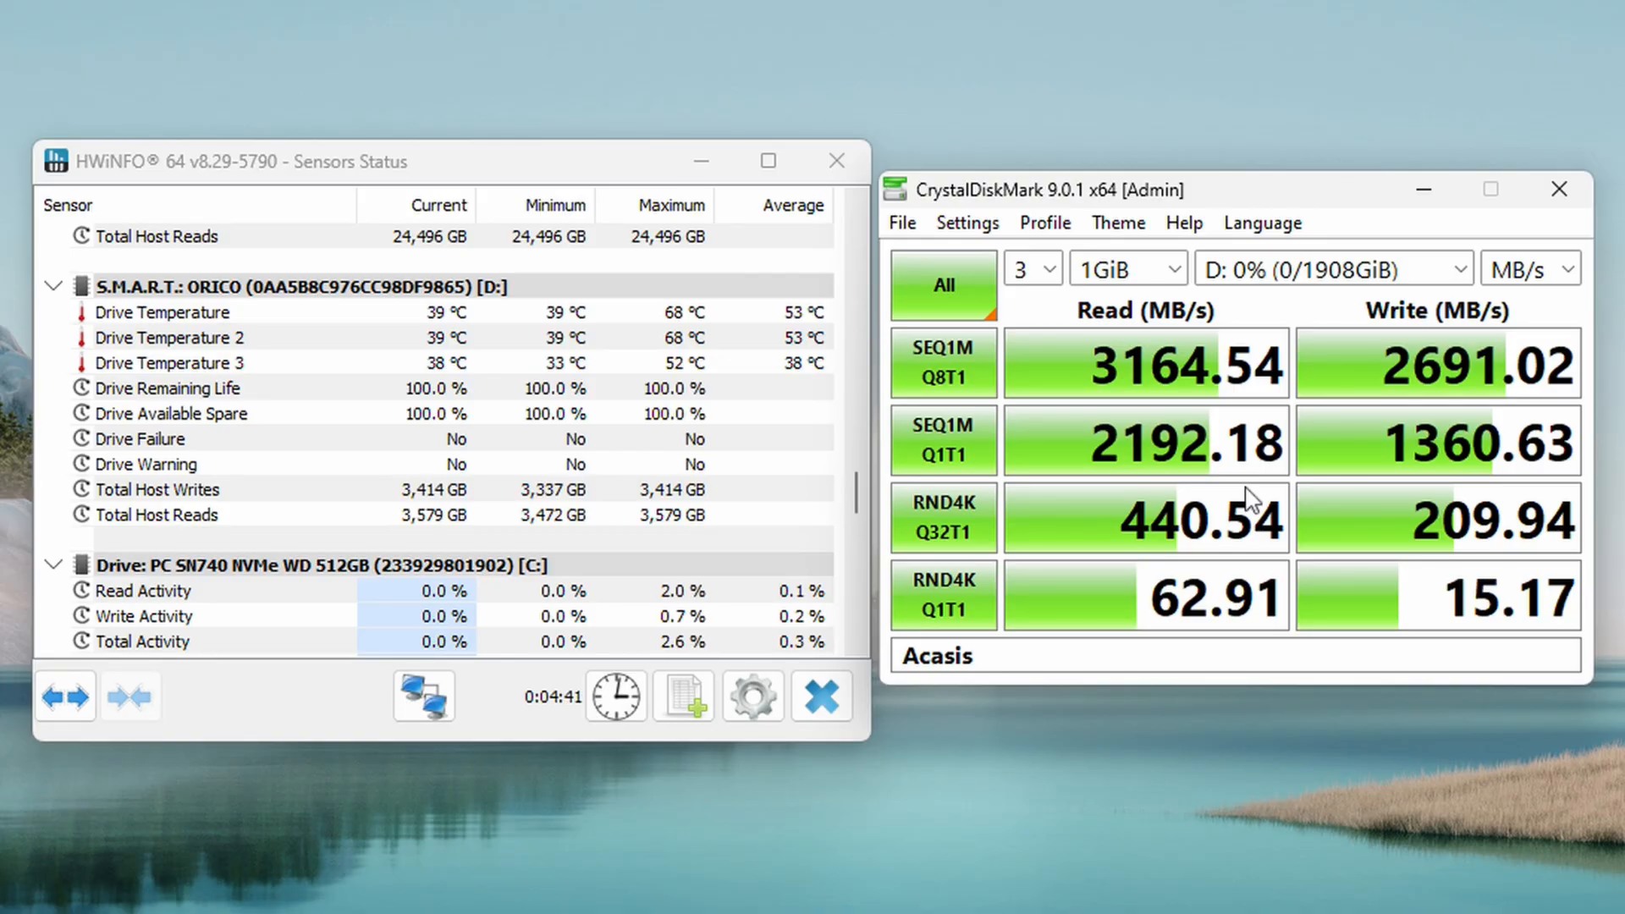
Start the full benchmark run labelled Yottamaster, then leave the Acasis 40Gbps enclosure page showing.
{"action": "left_click", "coordinate": [963, 285]}
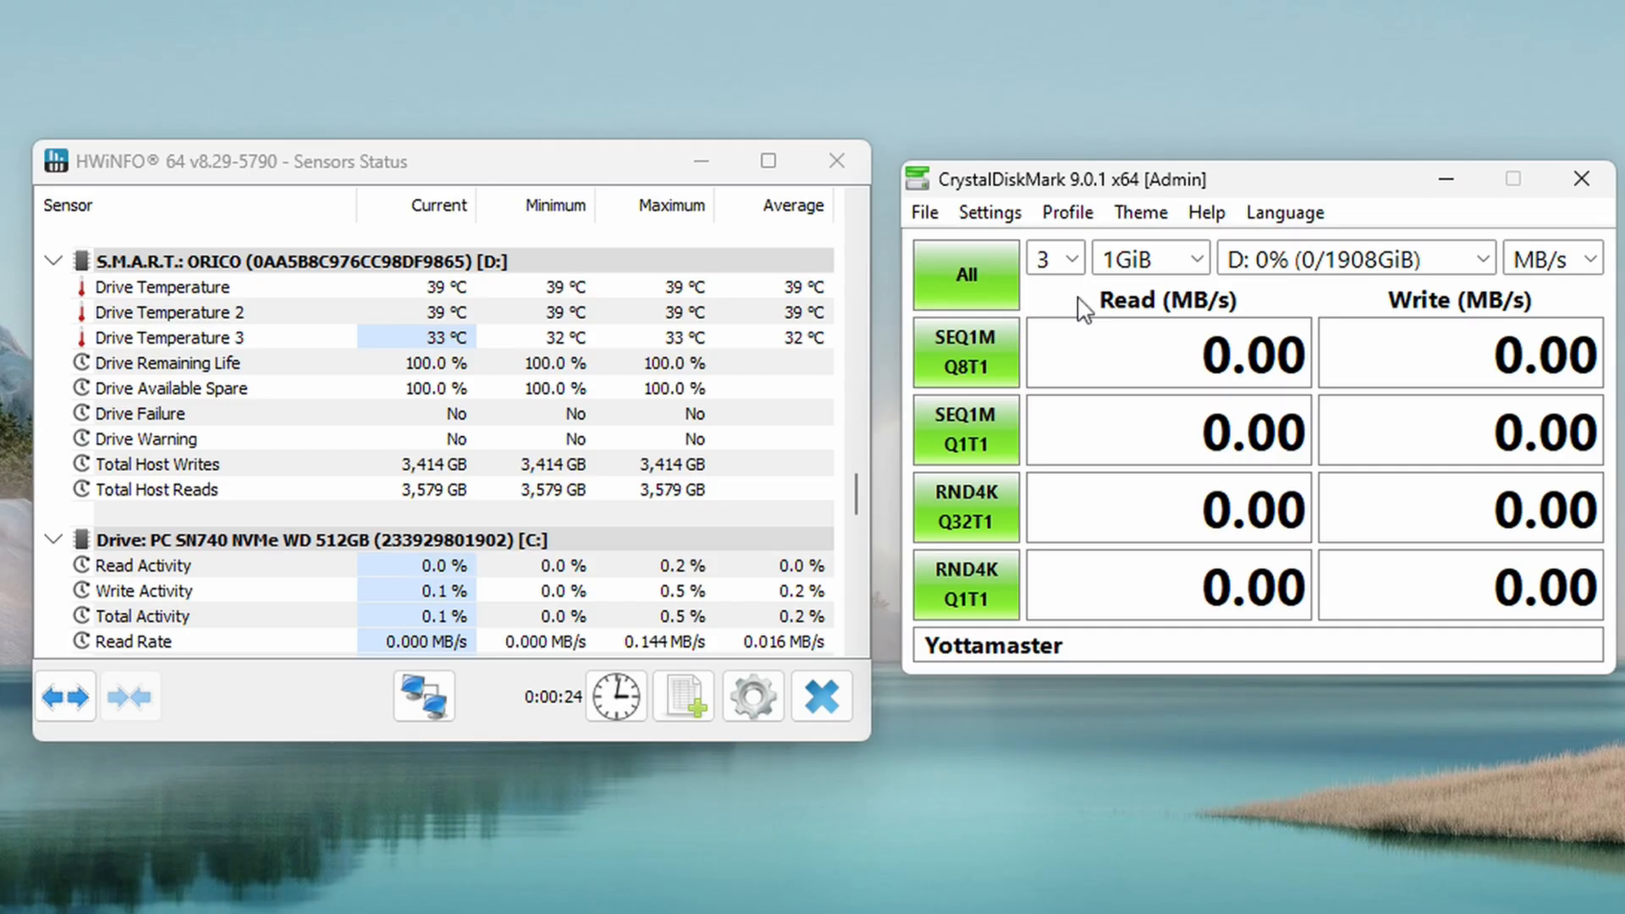
{"action": "left_click", "coordinate": [963, 275]}
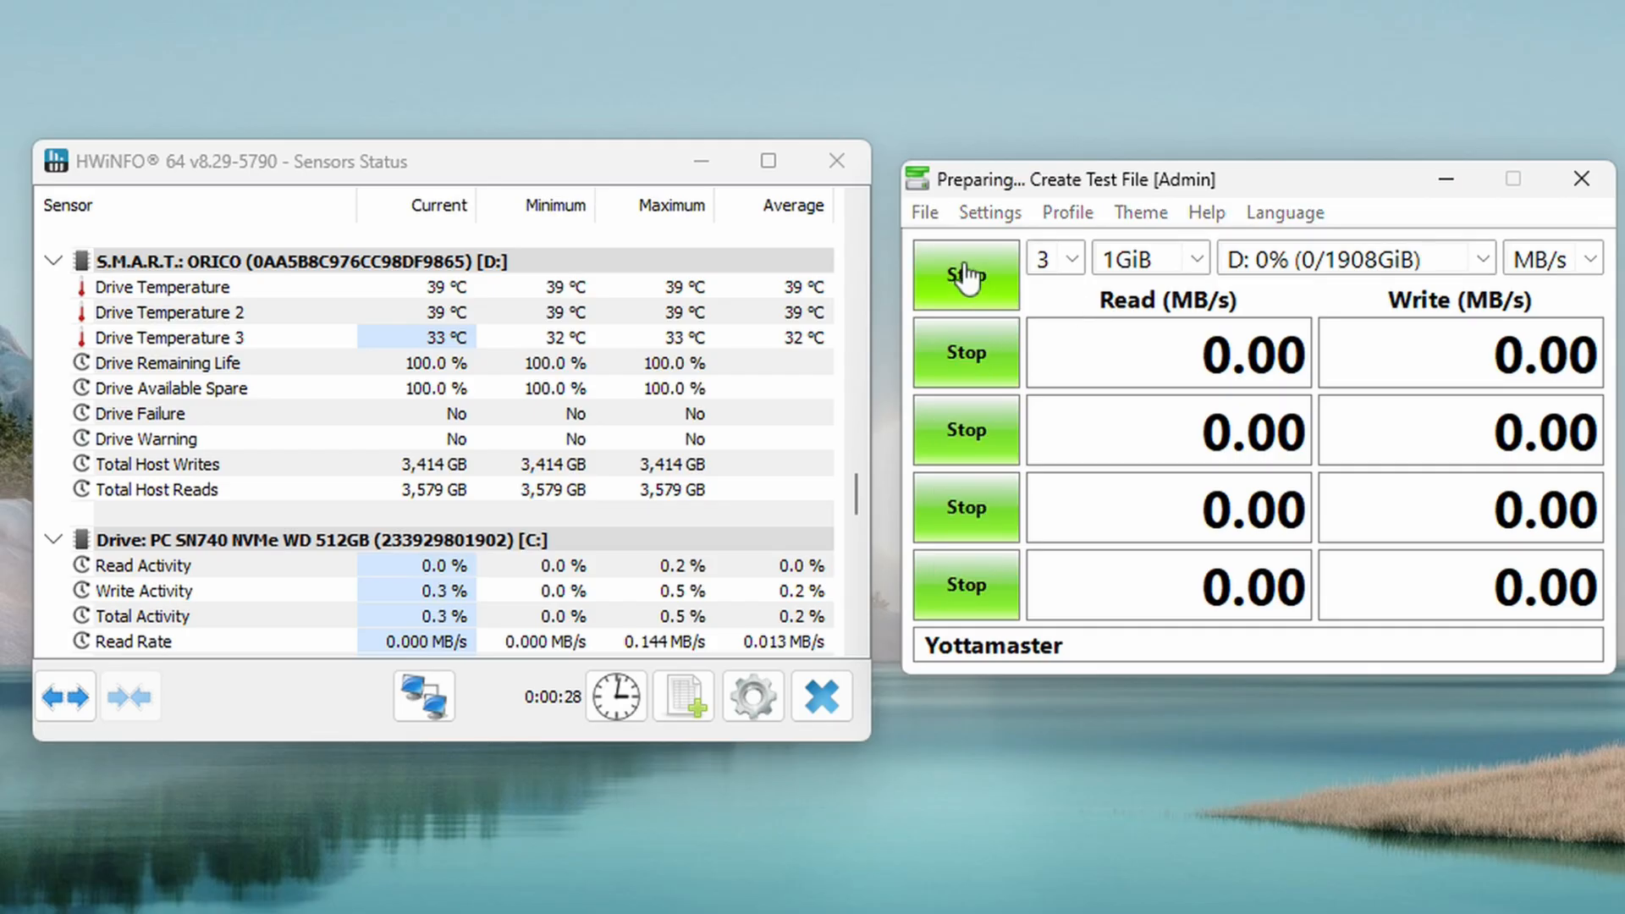
{"action": "left_click", "coordinate": [965, 274]}
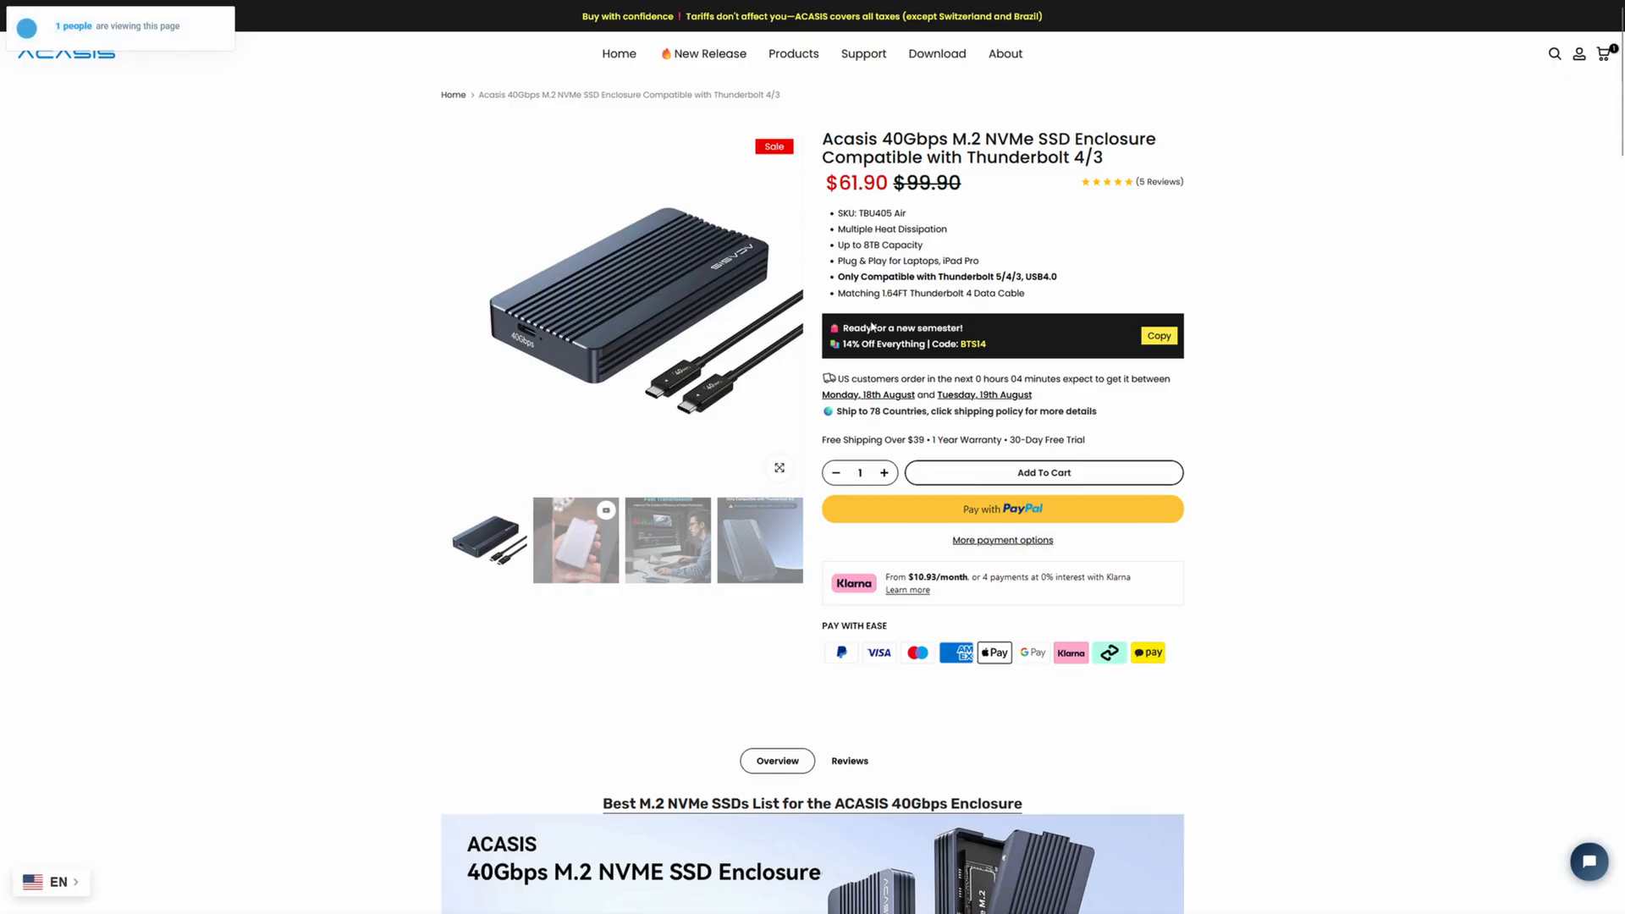
Check the discounted checkout total, then view the TBU405Pro built-in-fan variant at $96.90.
{"action": "left_click", "coordinate": [1001, 510]}
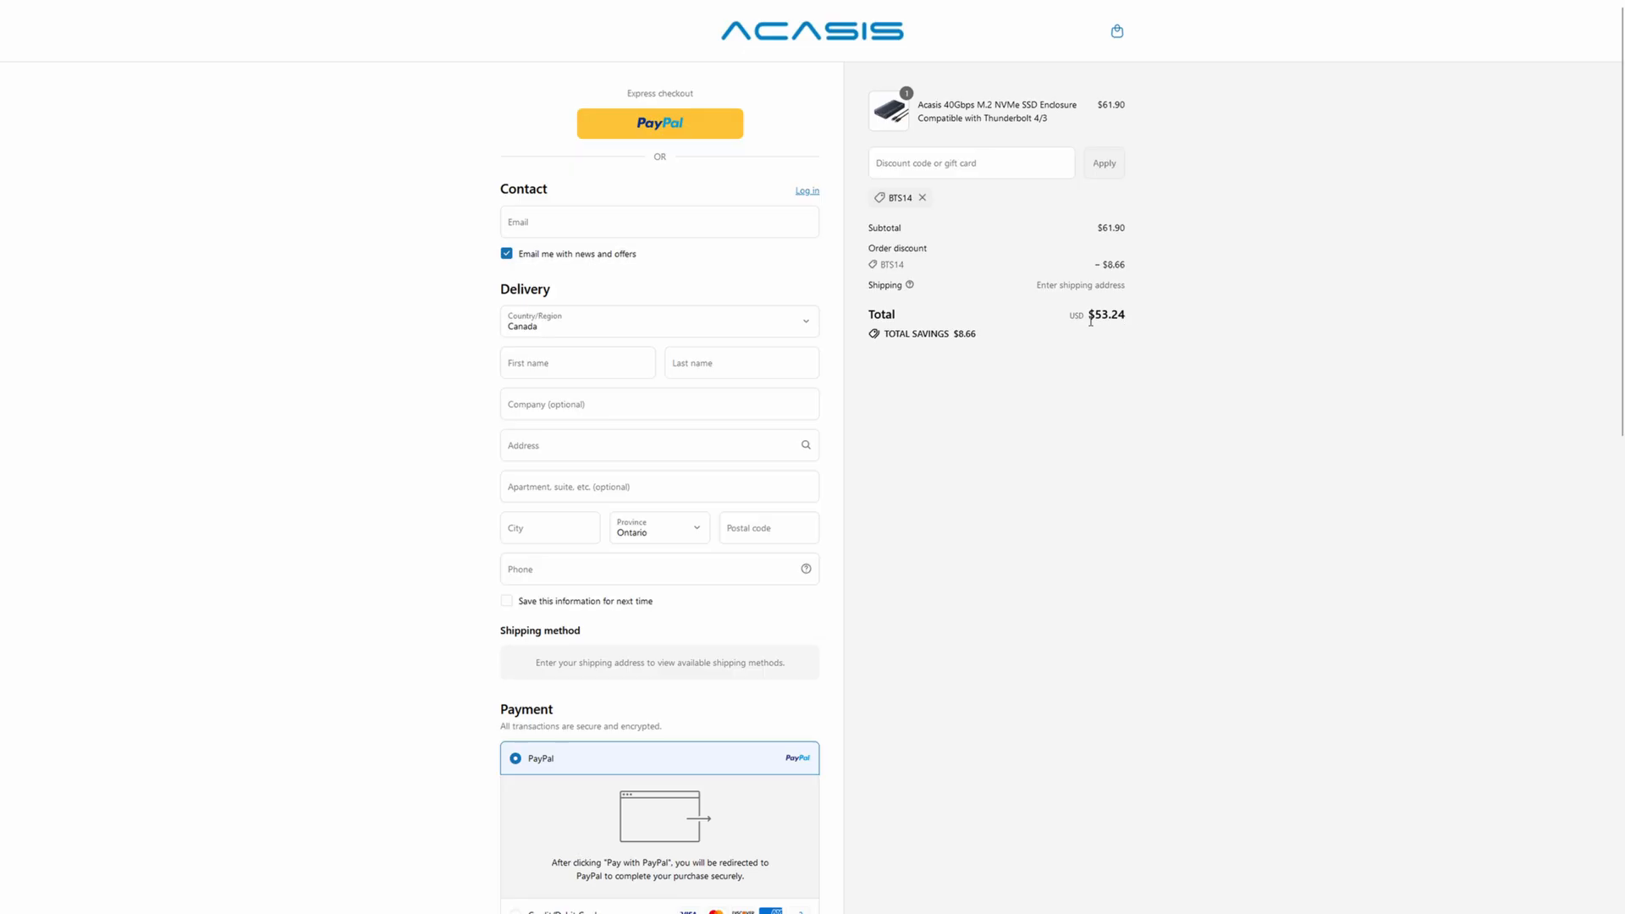
{"action": "mouse_move", "coordinate": [833, 348]}
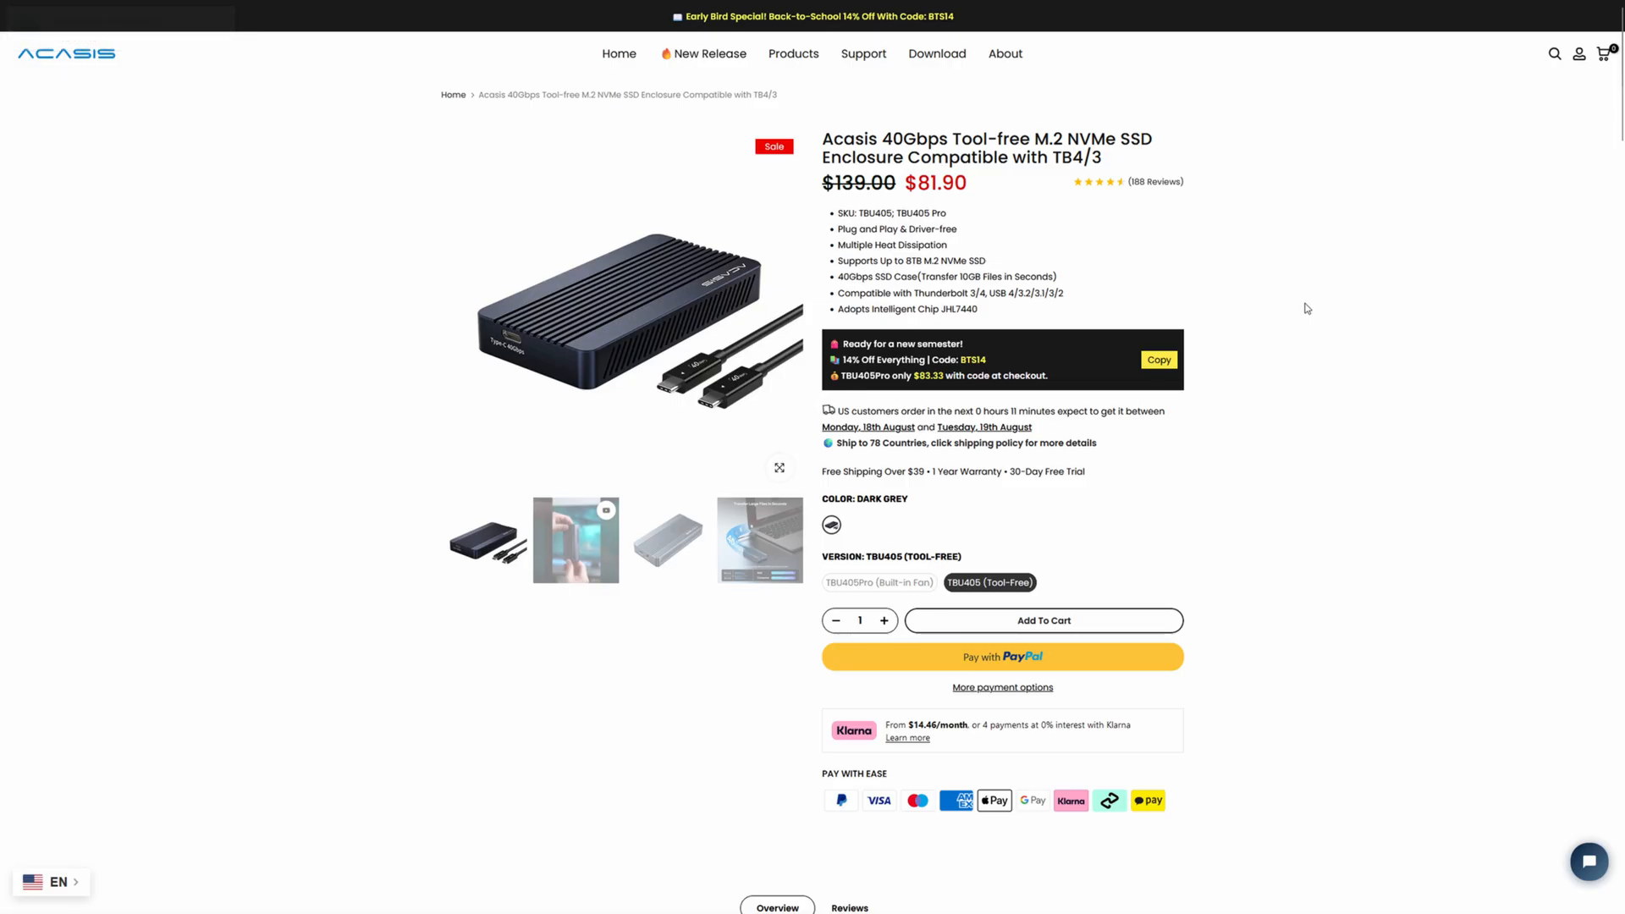
{"action": "mouse_move", "coordinate": [1306, 298]}
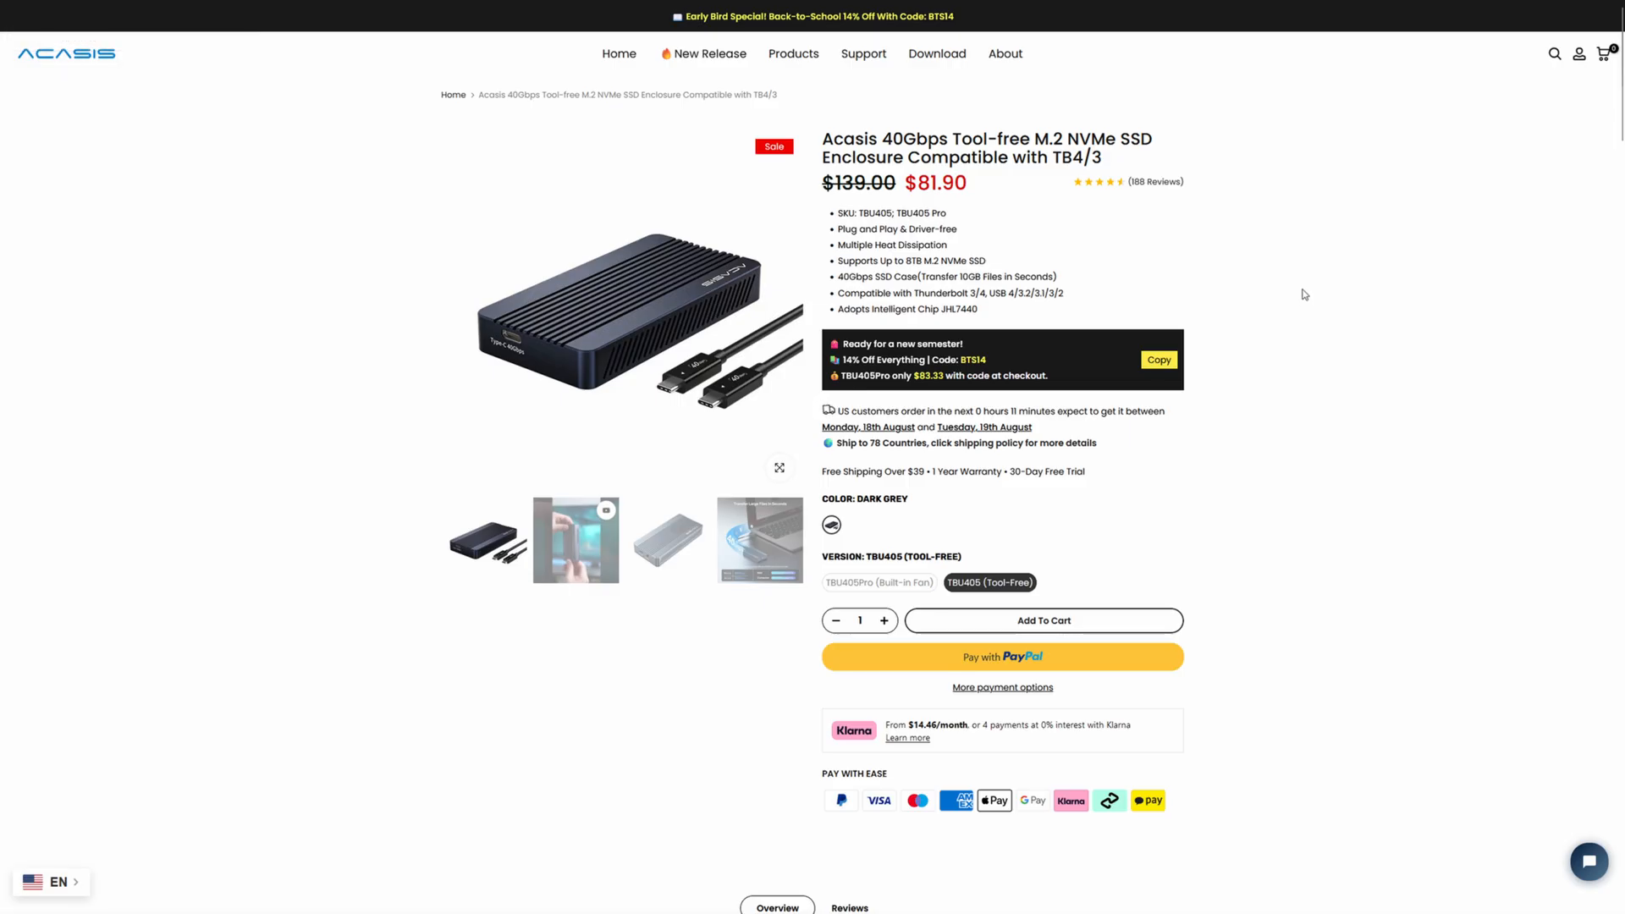
{"action": "mouse_move", "coordinate": [1303, 294]}
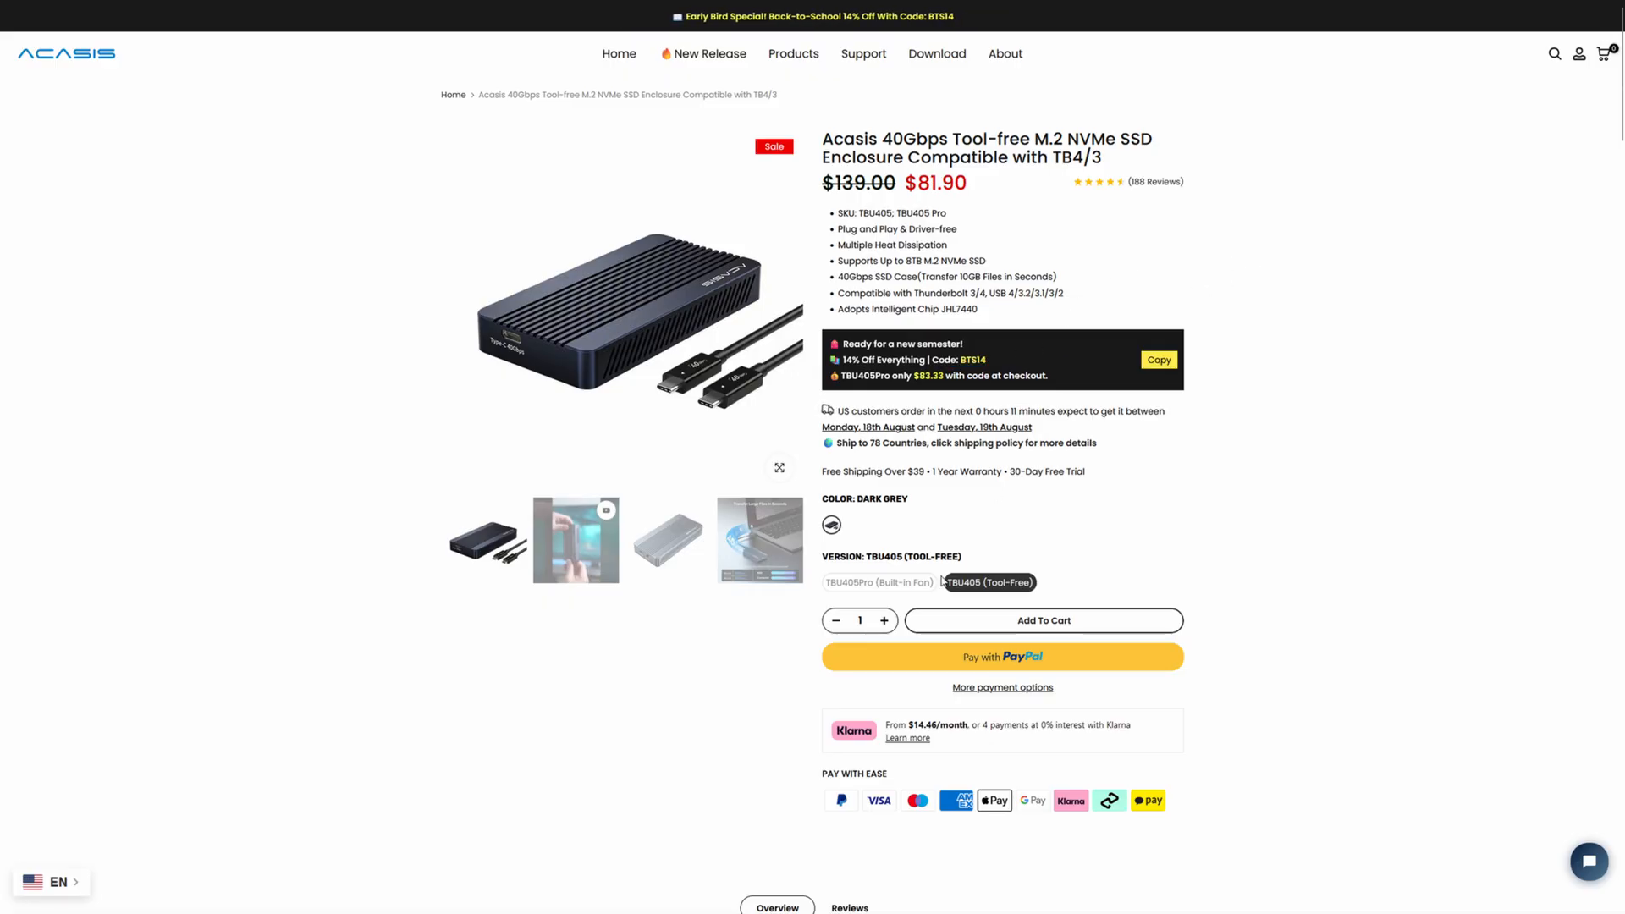
{"action": "left_click", "coordinate": [878, 581]}
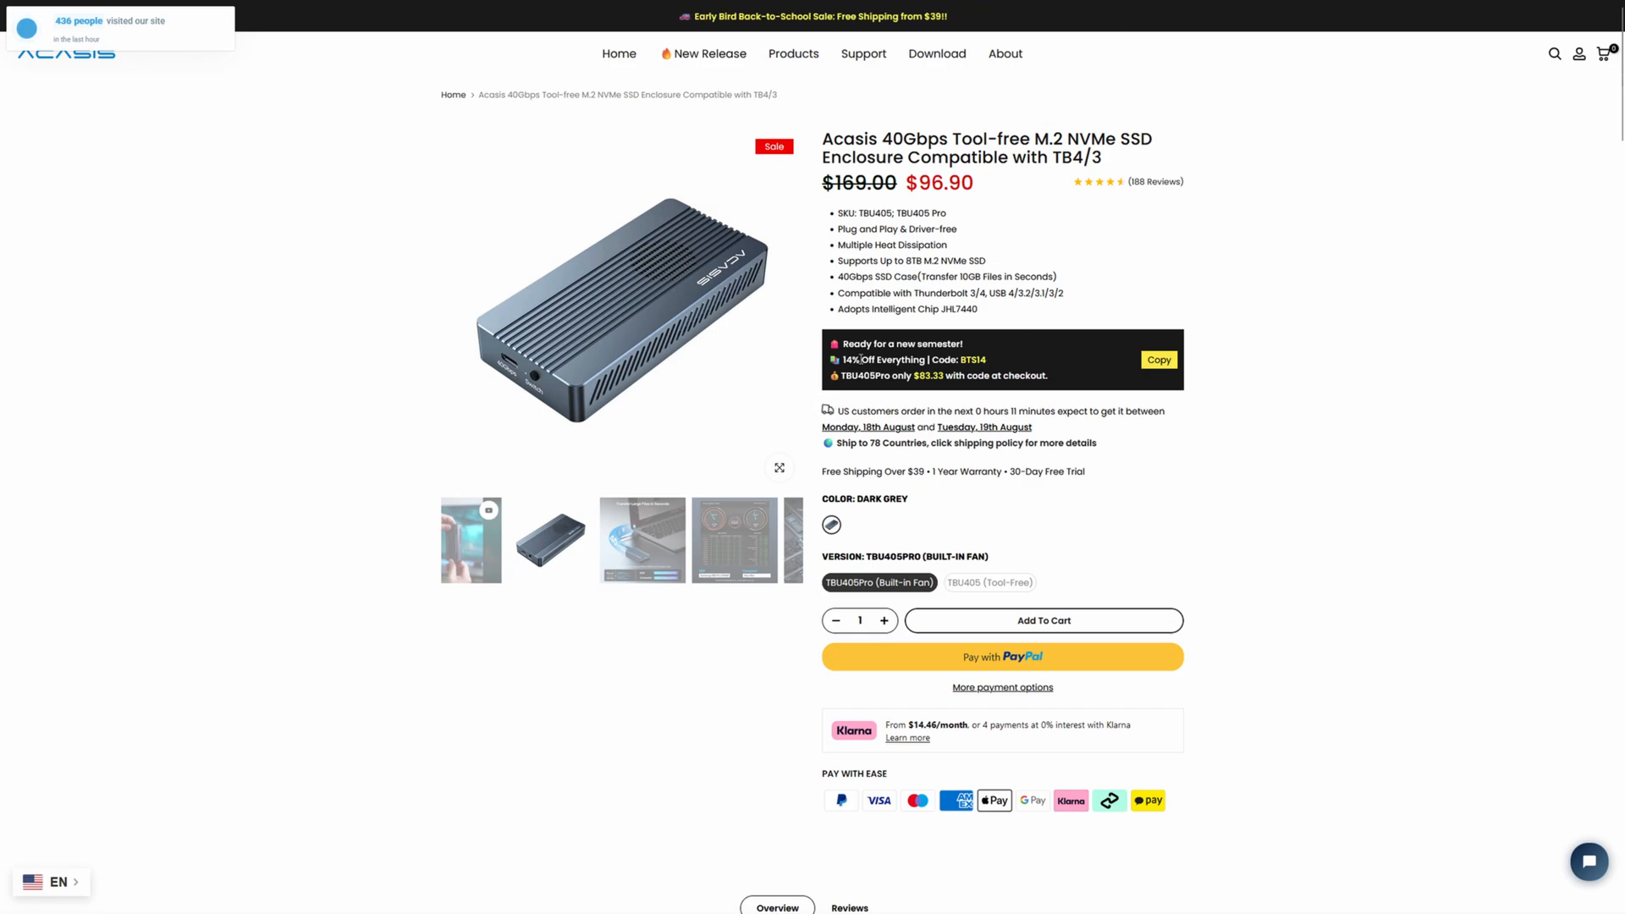
{"action": "mouse_move", "coordinate": [1022, 340]}
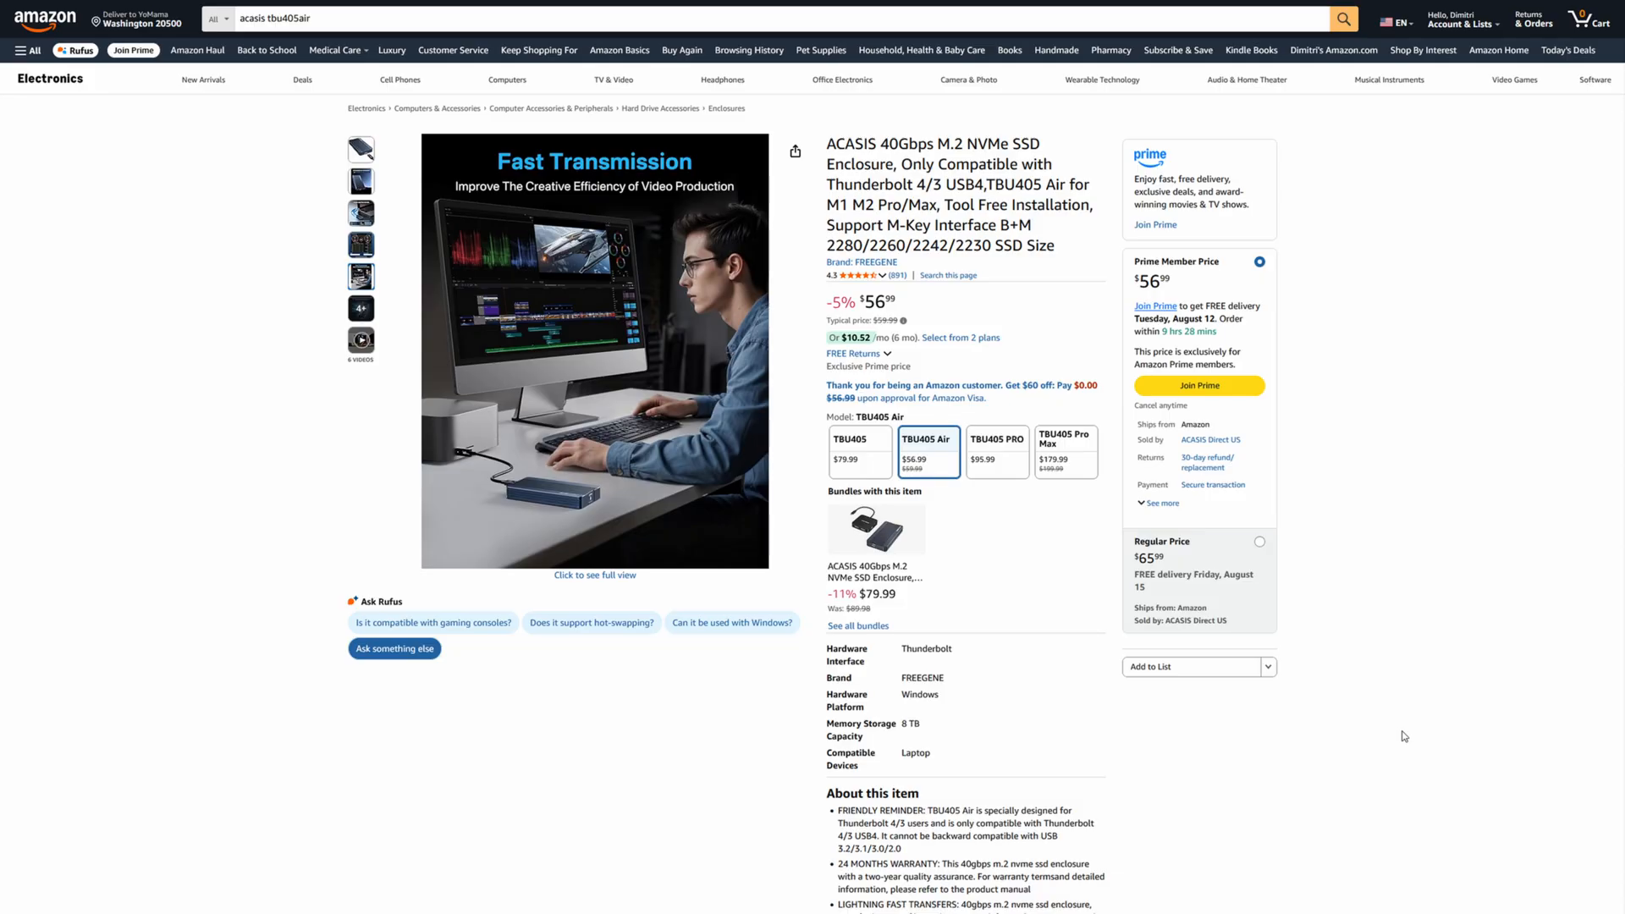
Load the base TBU405 and the $95.99 TBU405 PRO variants on the Amazon listing.
{"action": "left_click", "coordinate": [859, 446]}
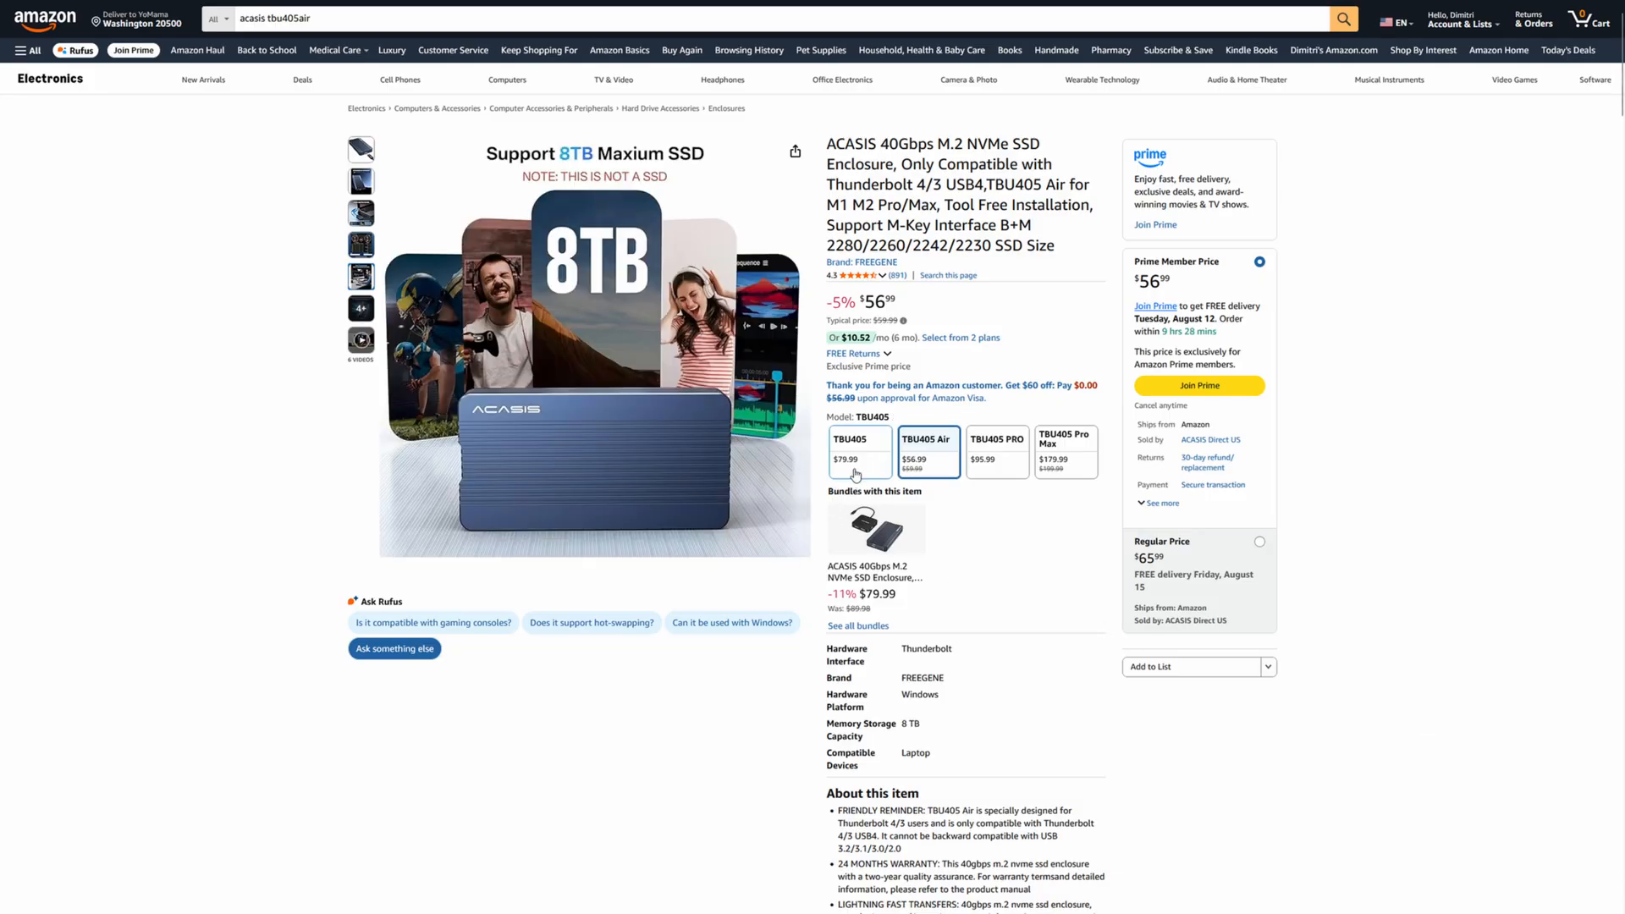
{"action": "left_click", "coordinate": [860, 451]}
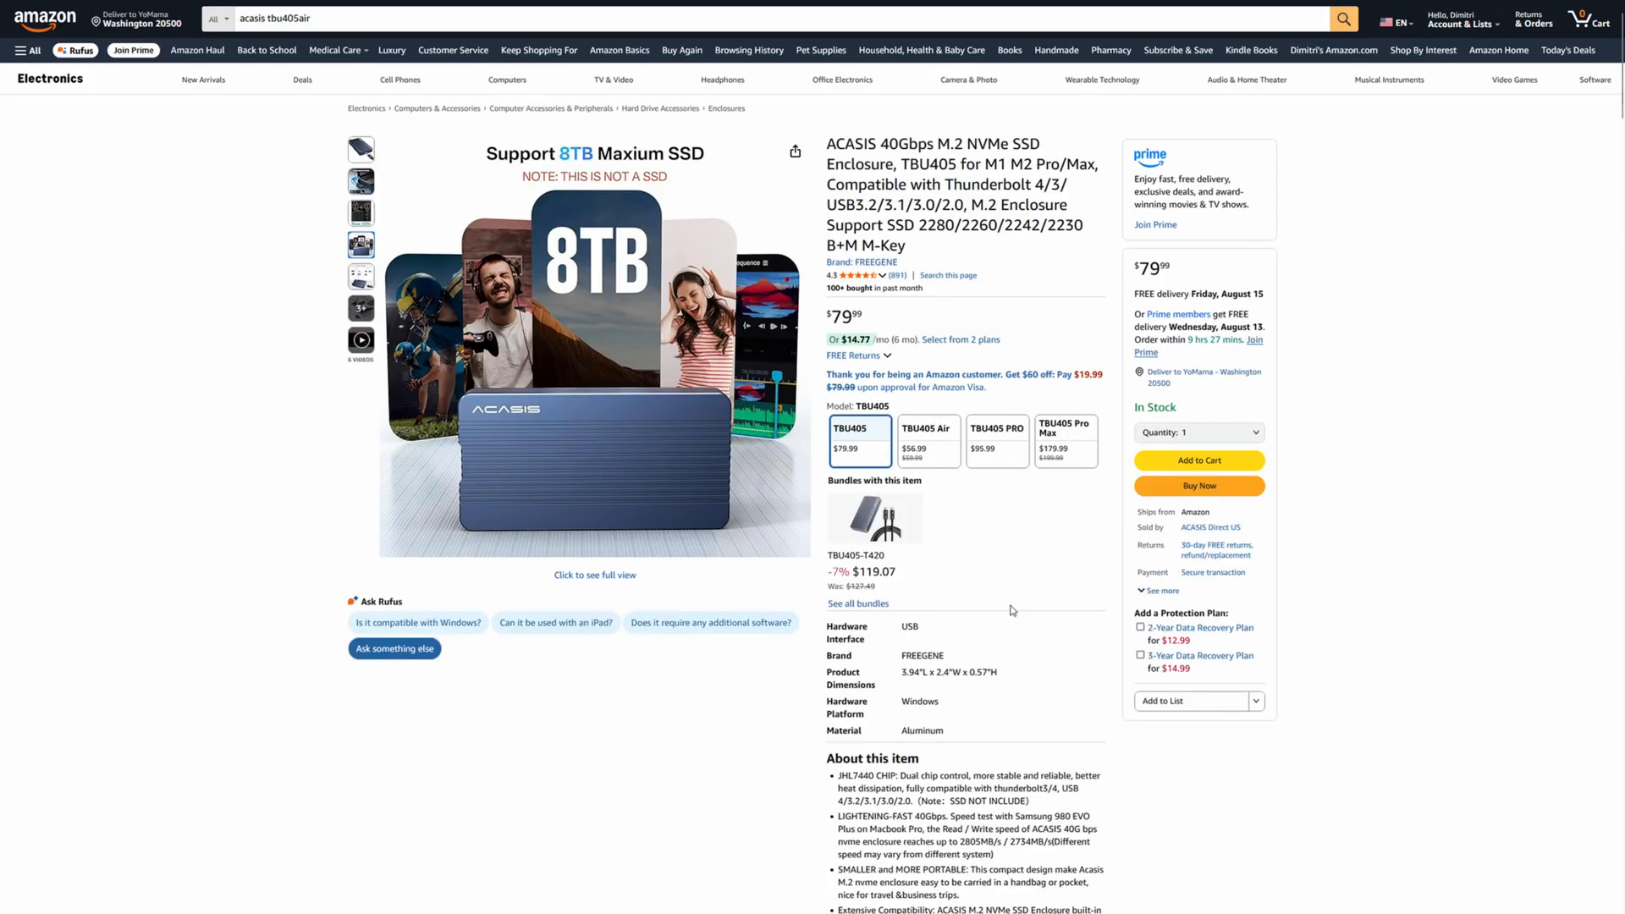
{"action": "mouse_move", "coordinate": [968, 541]}
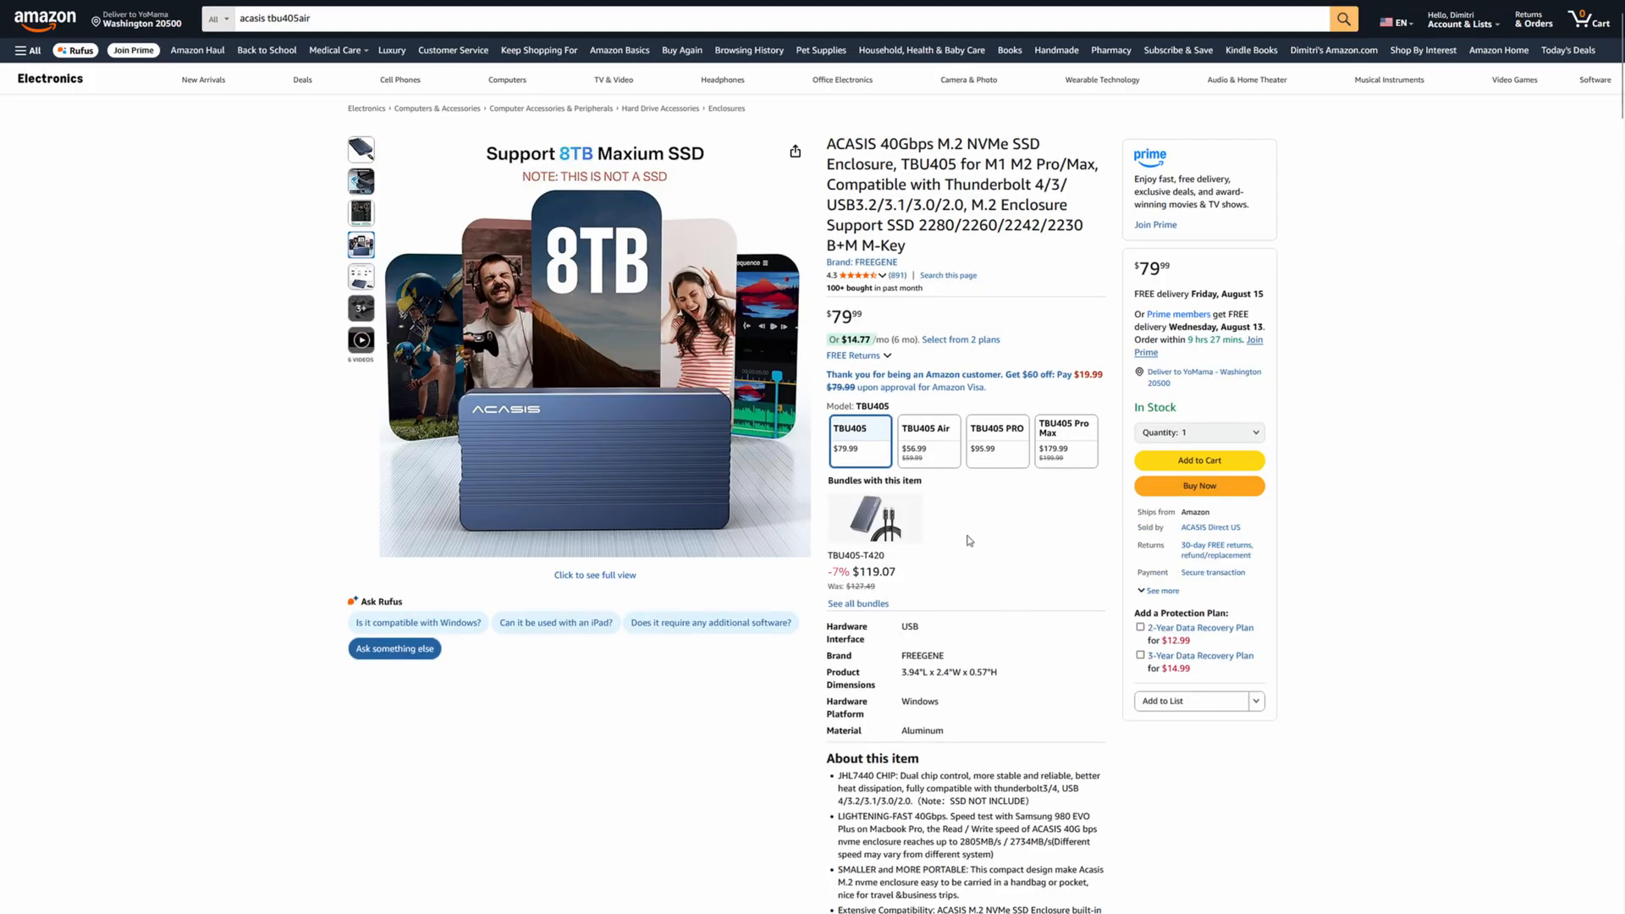
{"action": "mouse_move", "coordinate": [1451, 769]}
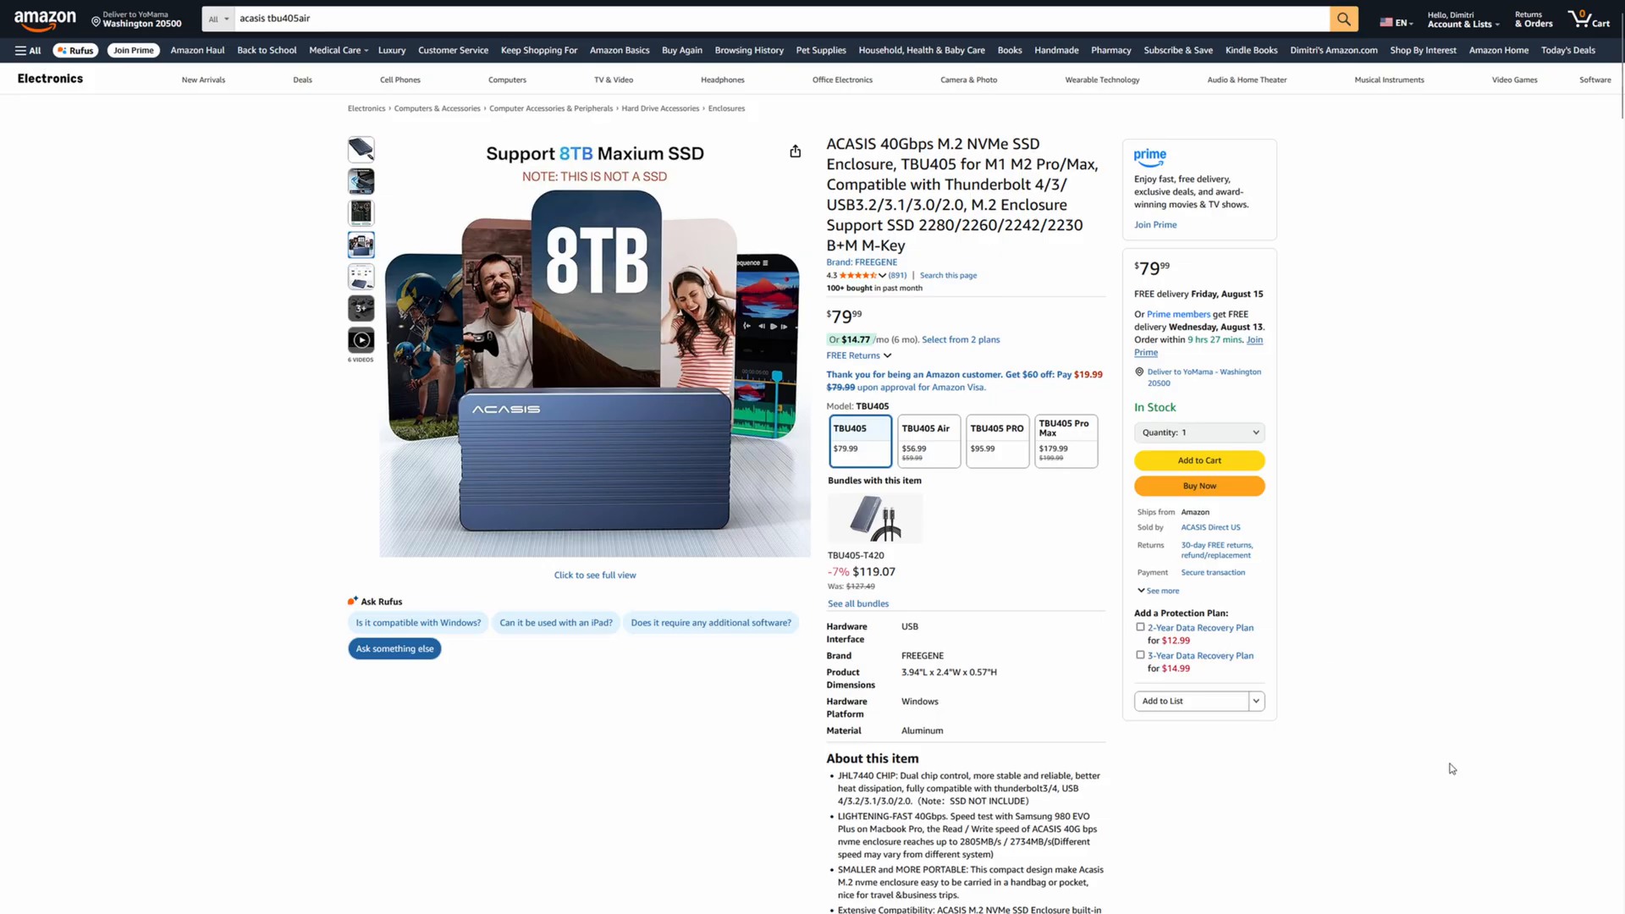
{"action": "left_click", "coordinate": [997, 442]}
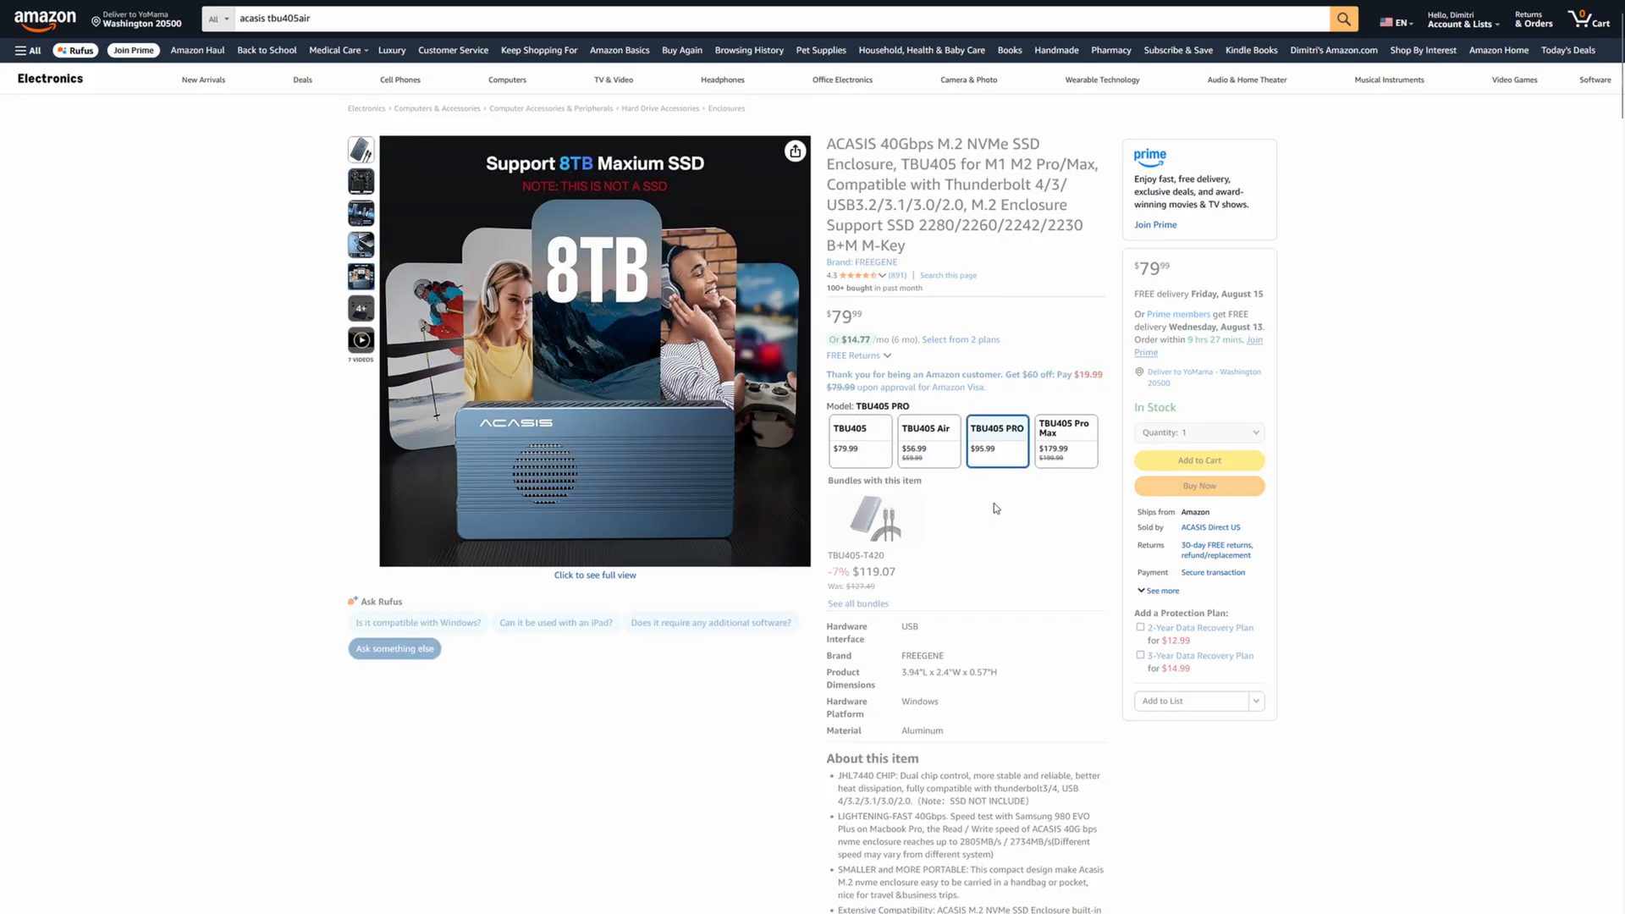
{"action": "left_click", "coordinate": [996, 440]}
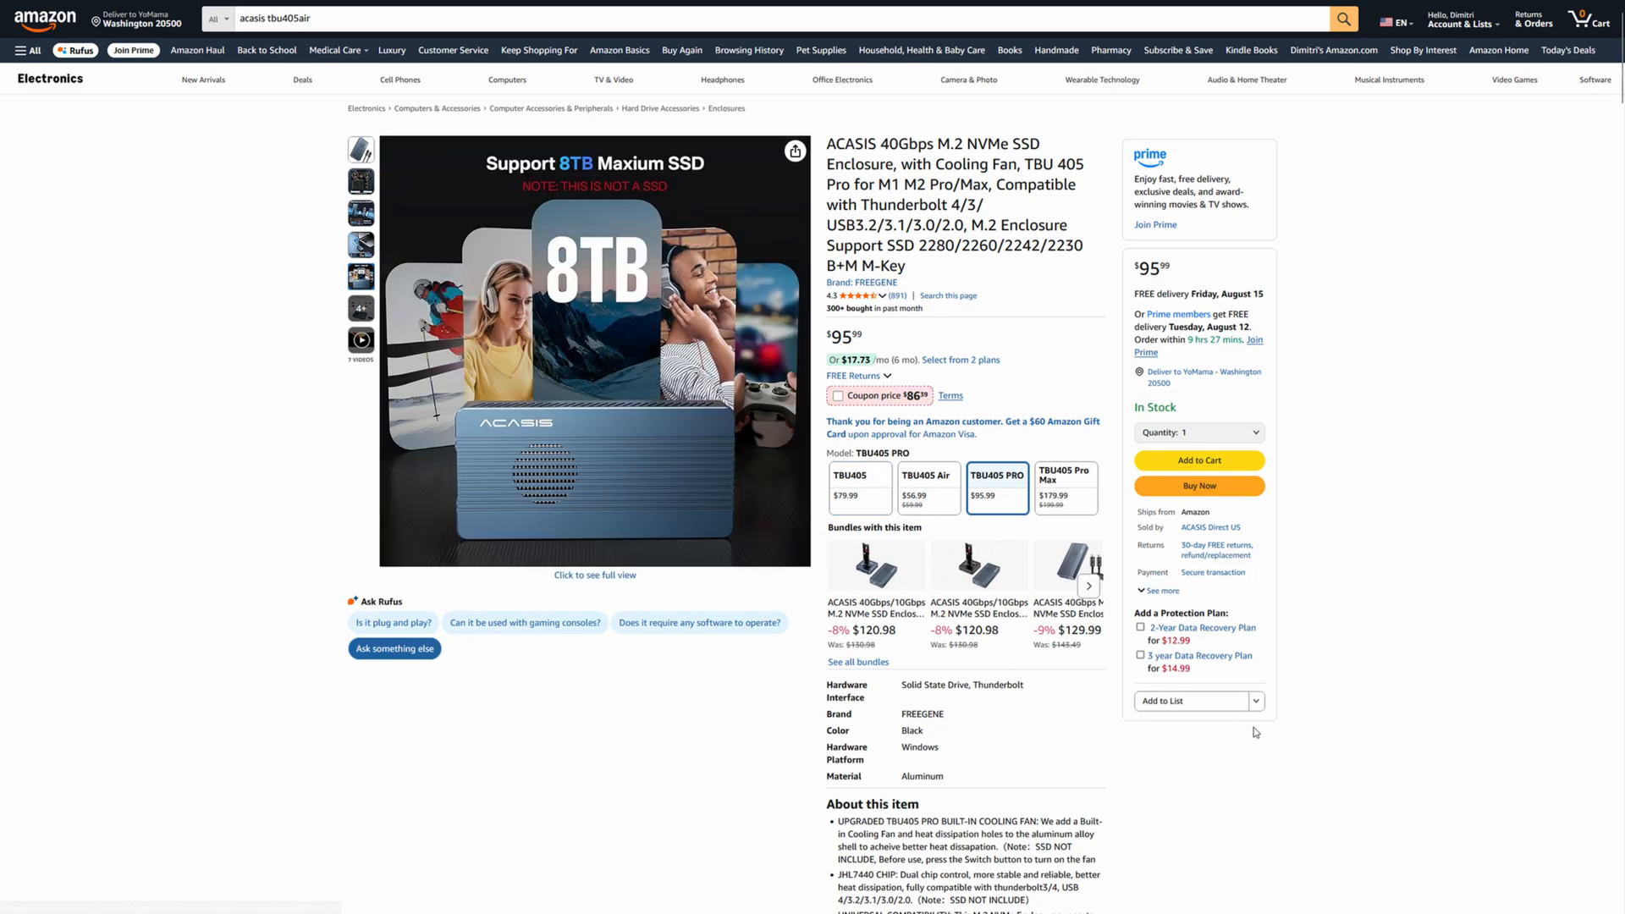
{"action": "mouse_move", "coordinate": [995, 488]}
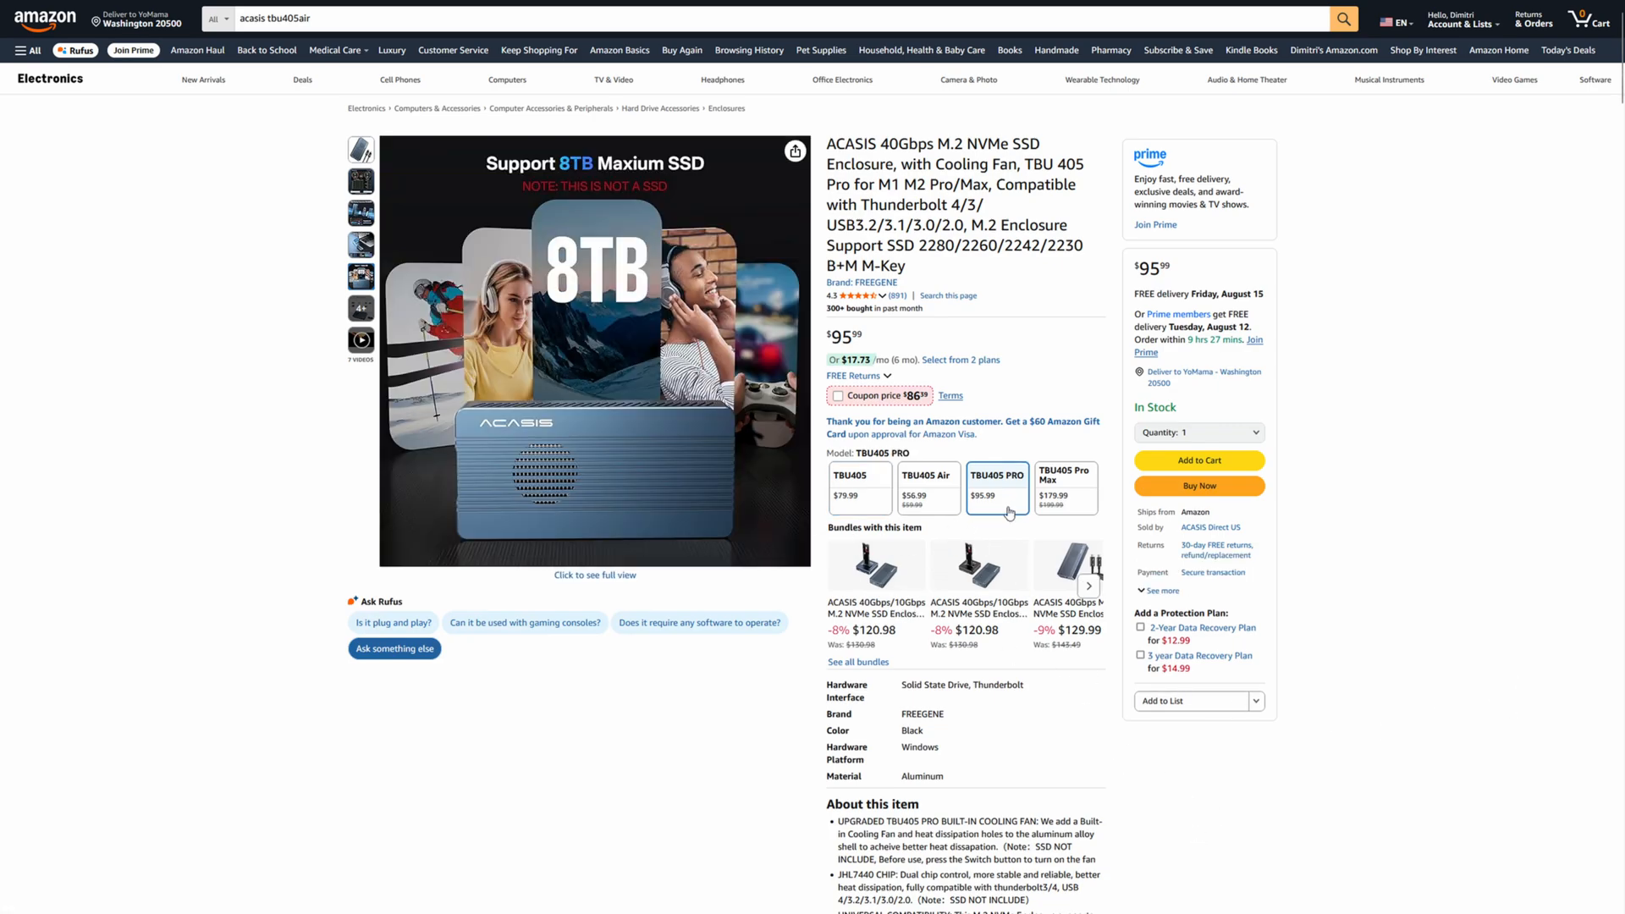
{"action": "mouse_move", "coordinate": [1220, 873]}
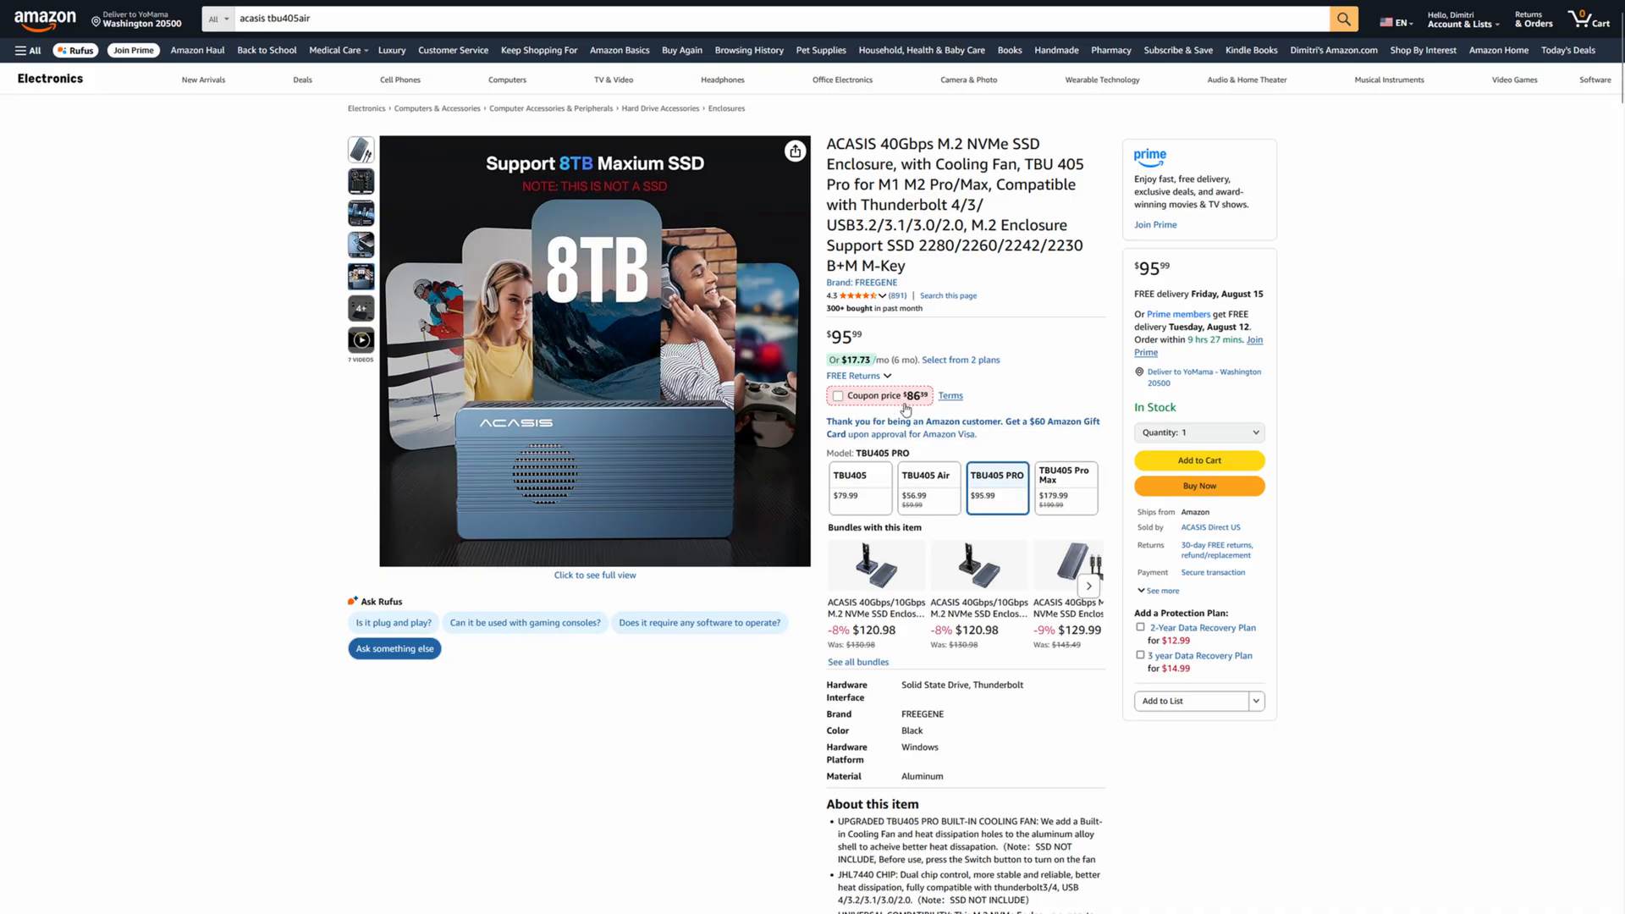
{"action": "mouse_move", "coordinate": [1437, 689]}
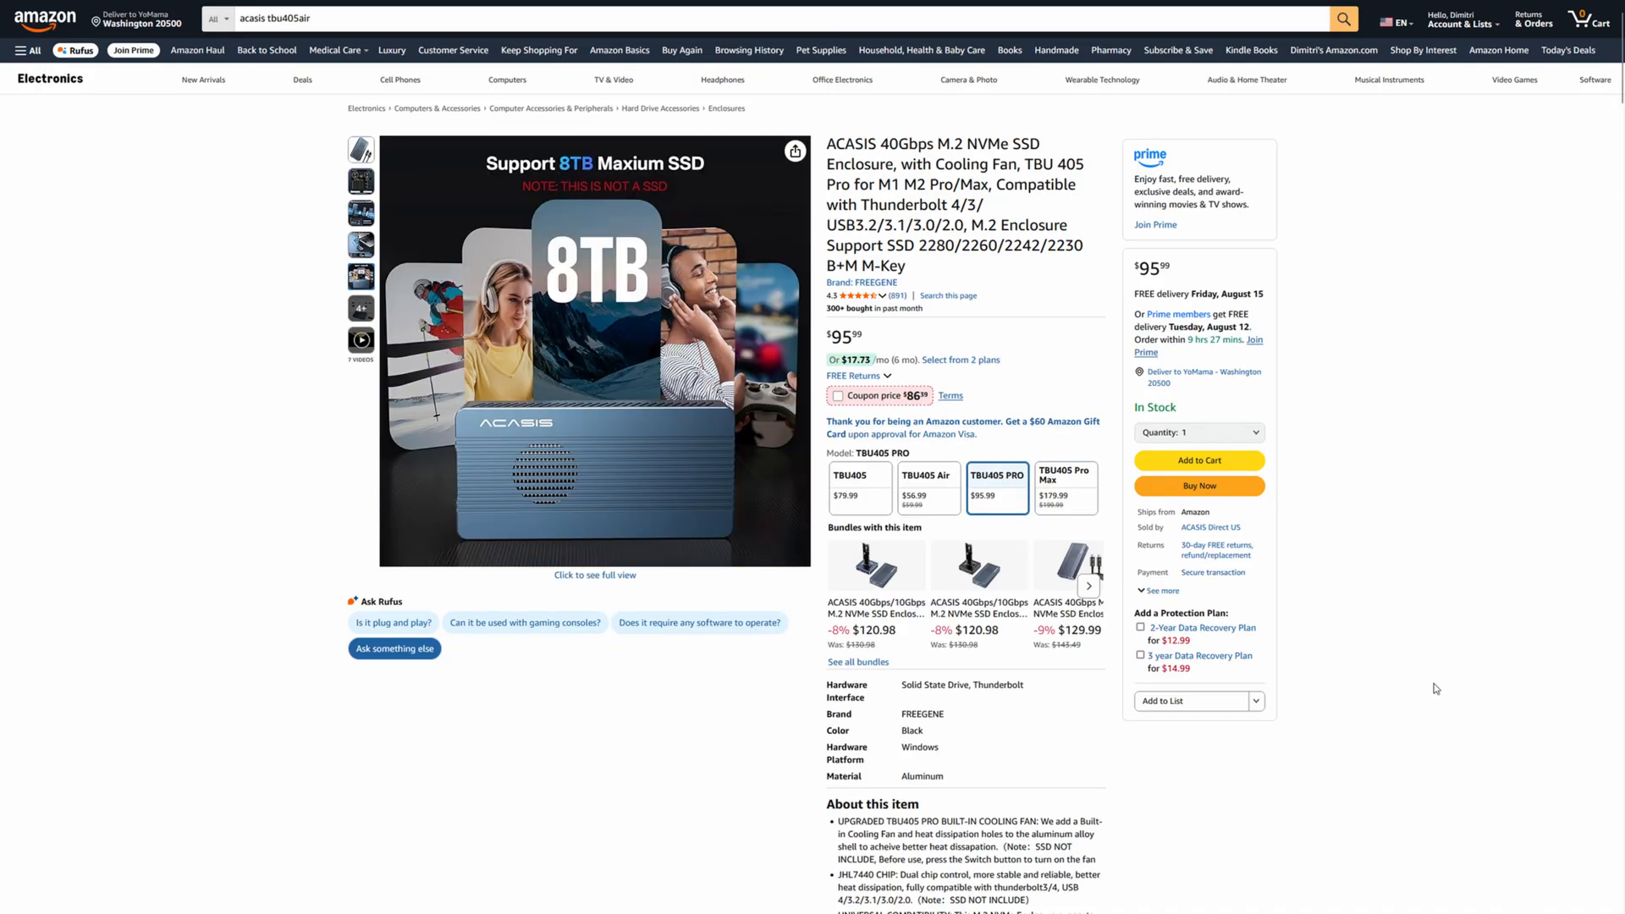
Load the TBU405 Pro Max dual-bay dock variant listed at $179.99.
{"action": "left_click", "coordinate": [1064, 487]}
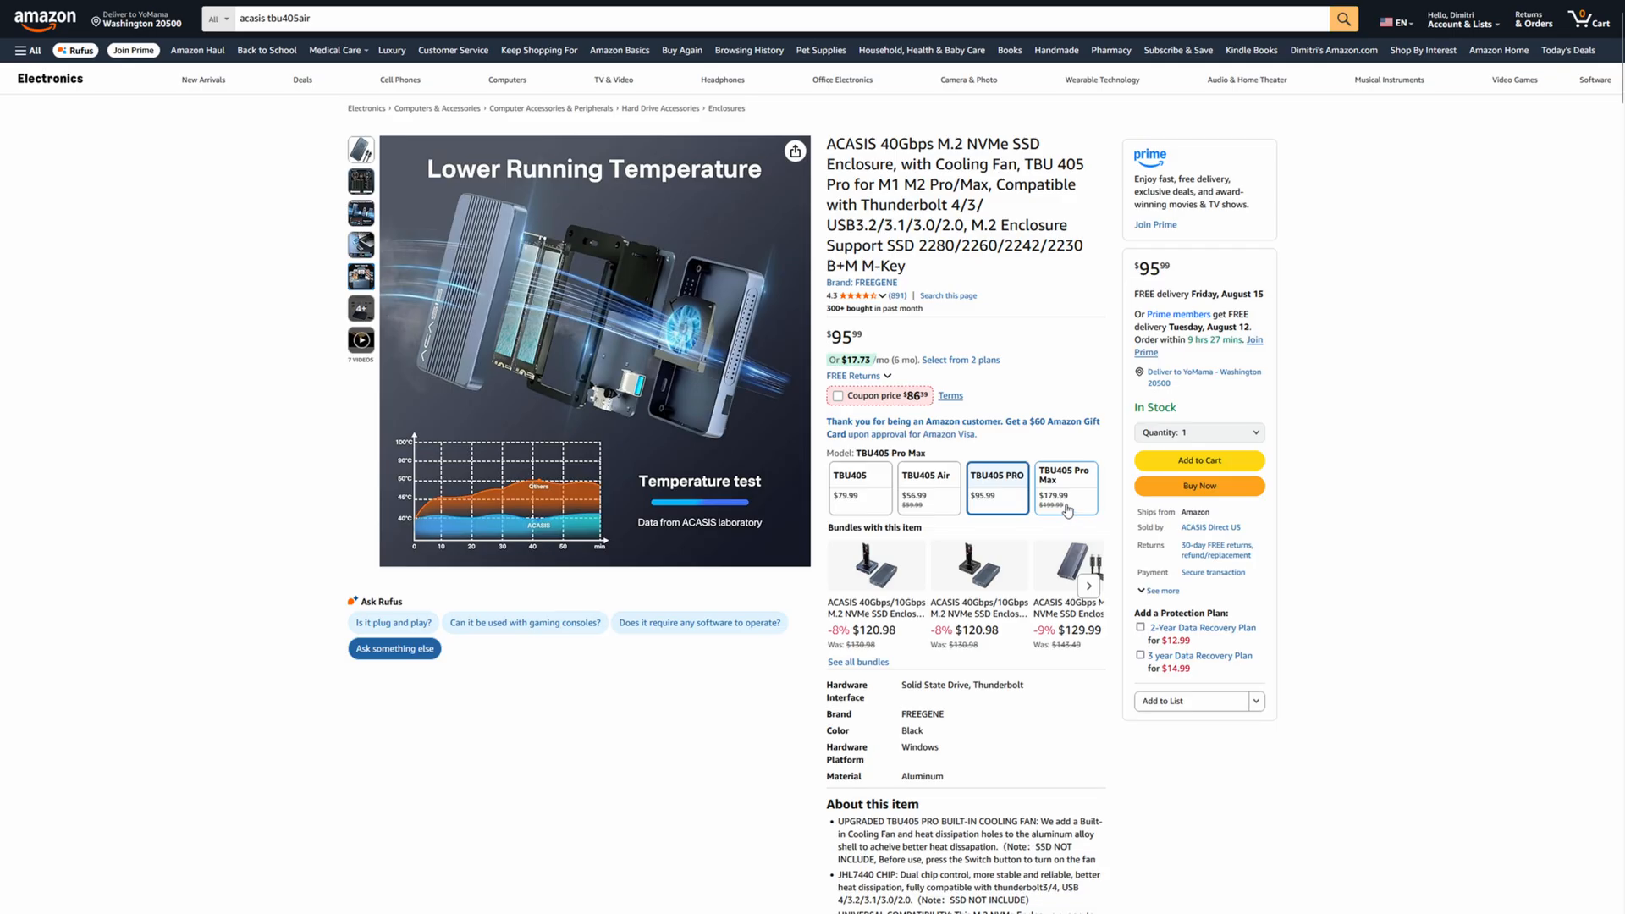
{"action": "mouse_move", "coordinate": [1068, 491]}
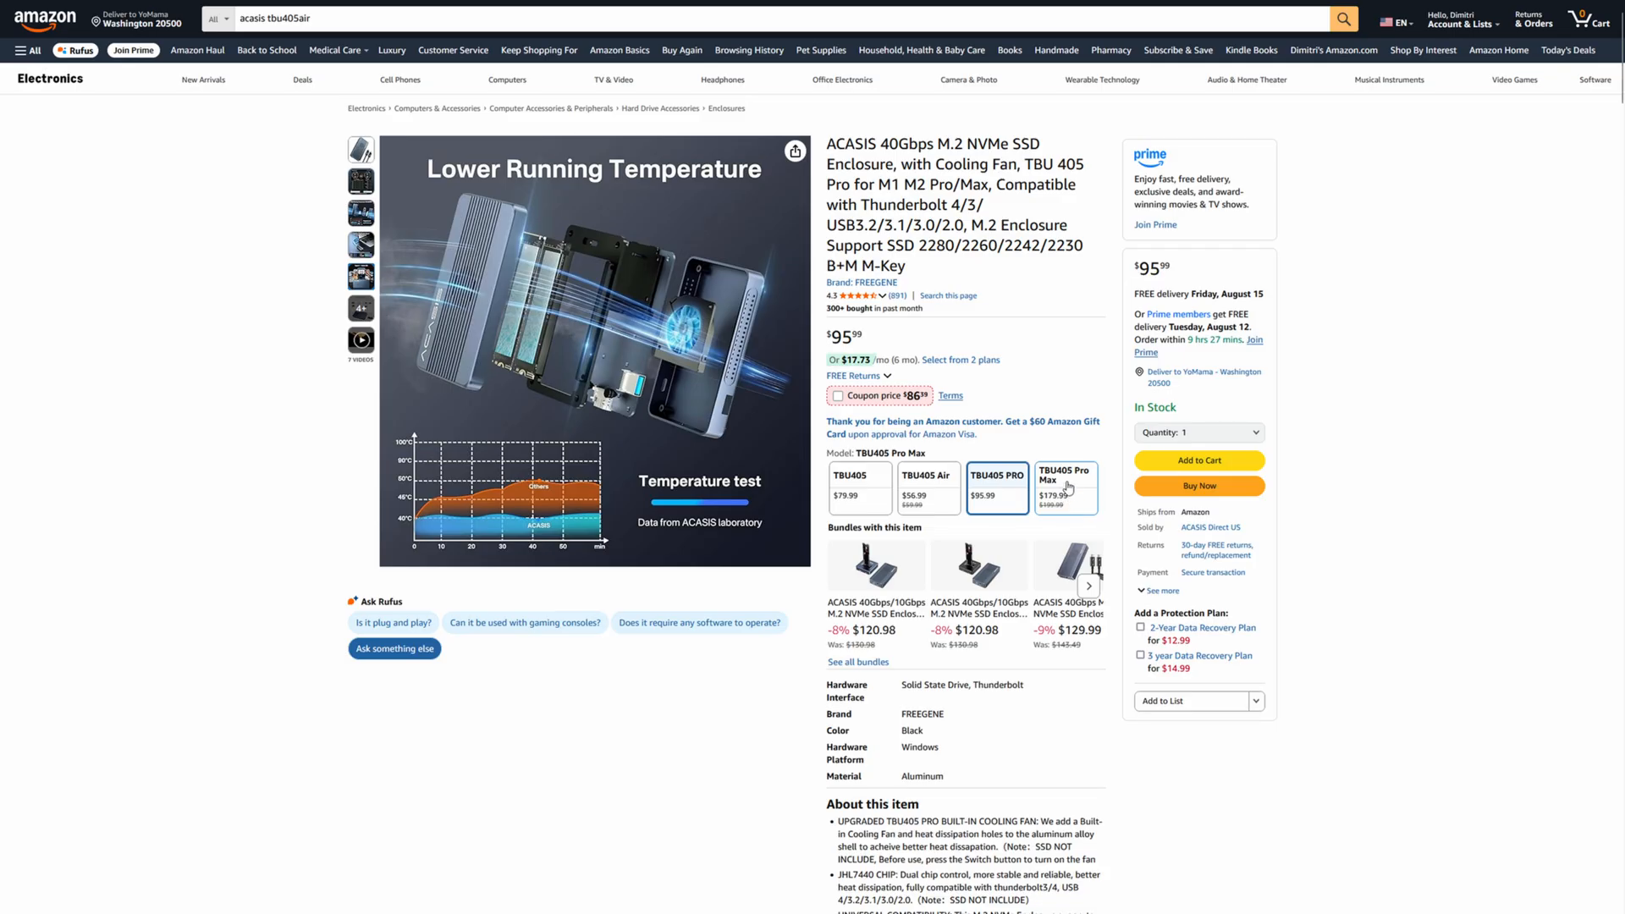
{"action": "mouse_move", "coordinate": [1070, 479]}
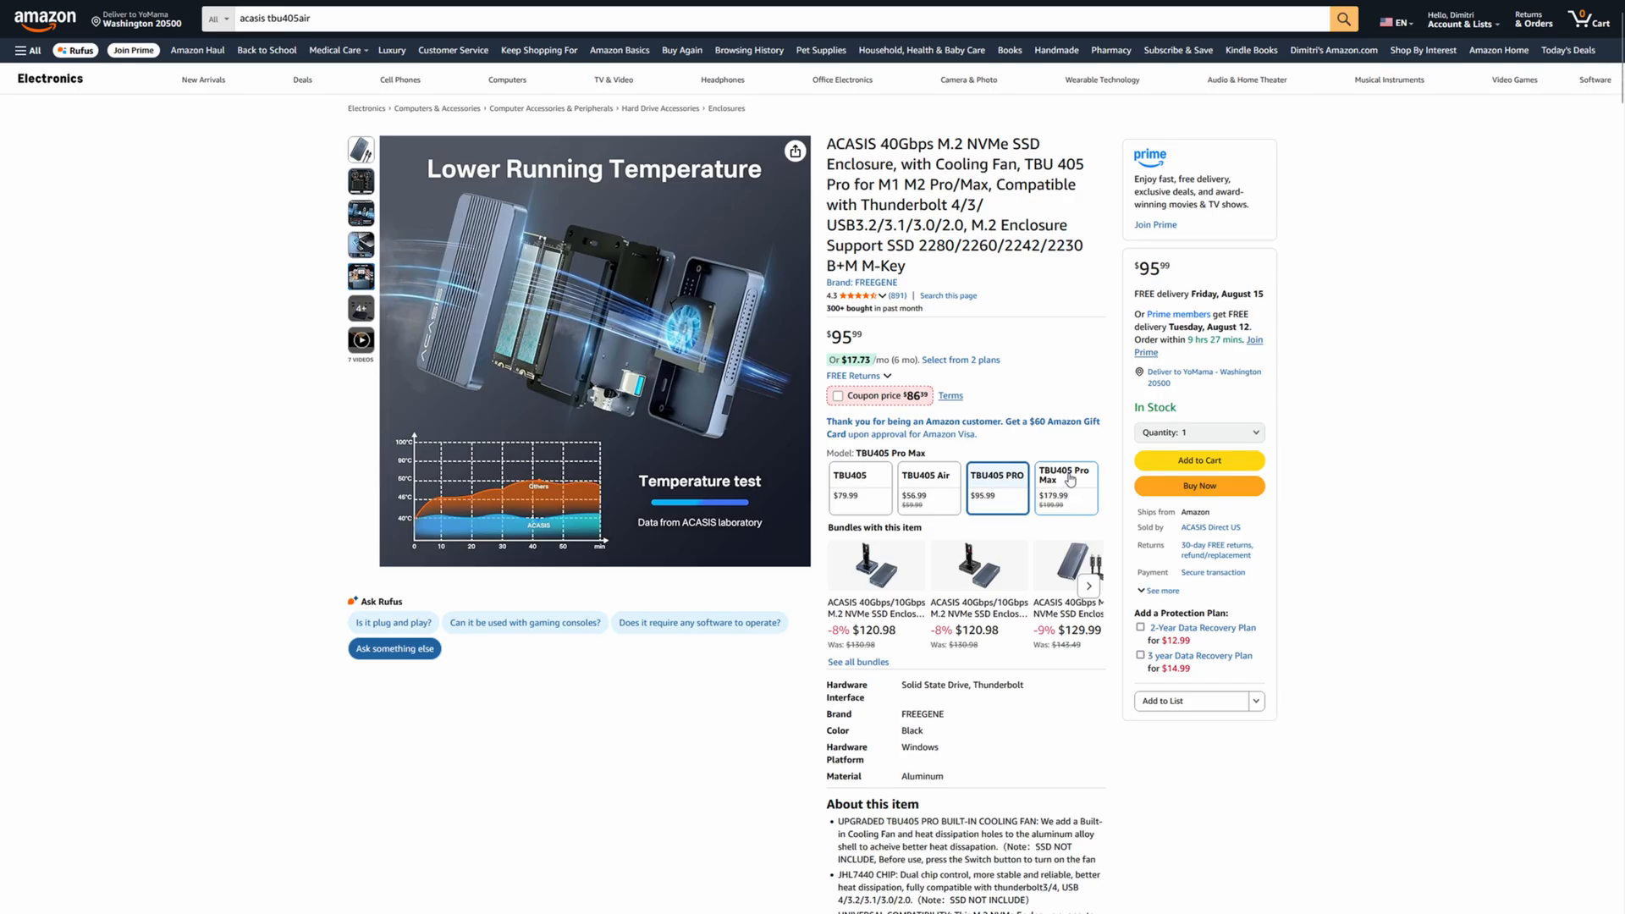
{"action": "left_click", "coordinate": [1064, 488]}
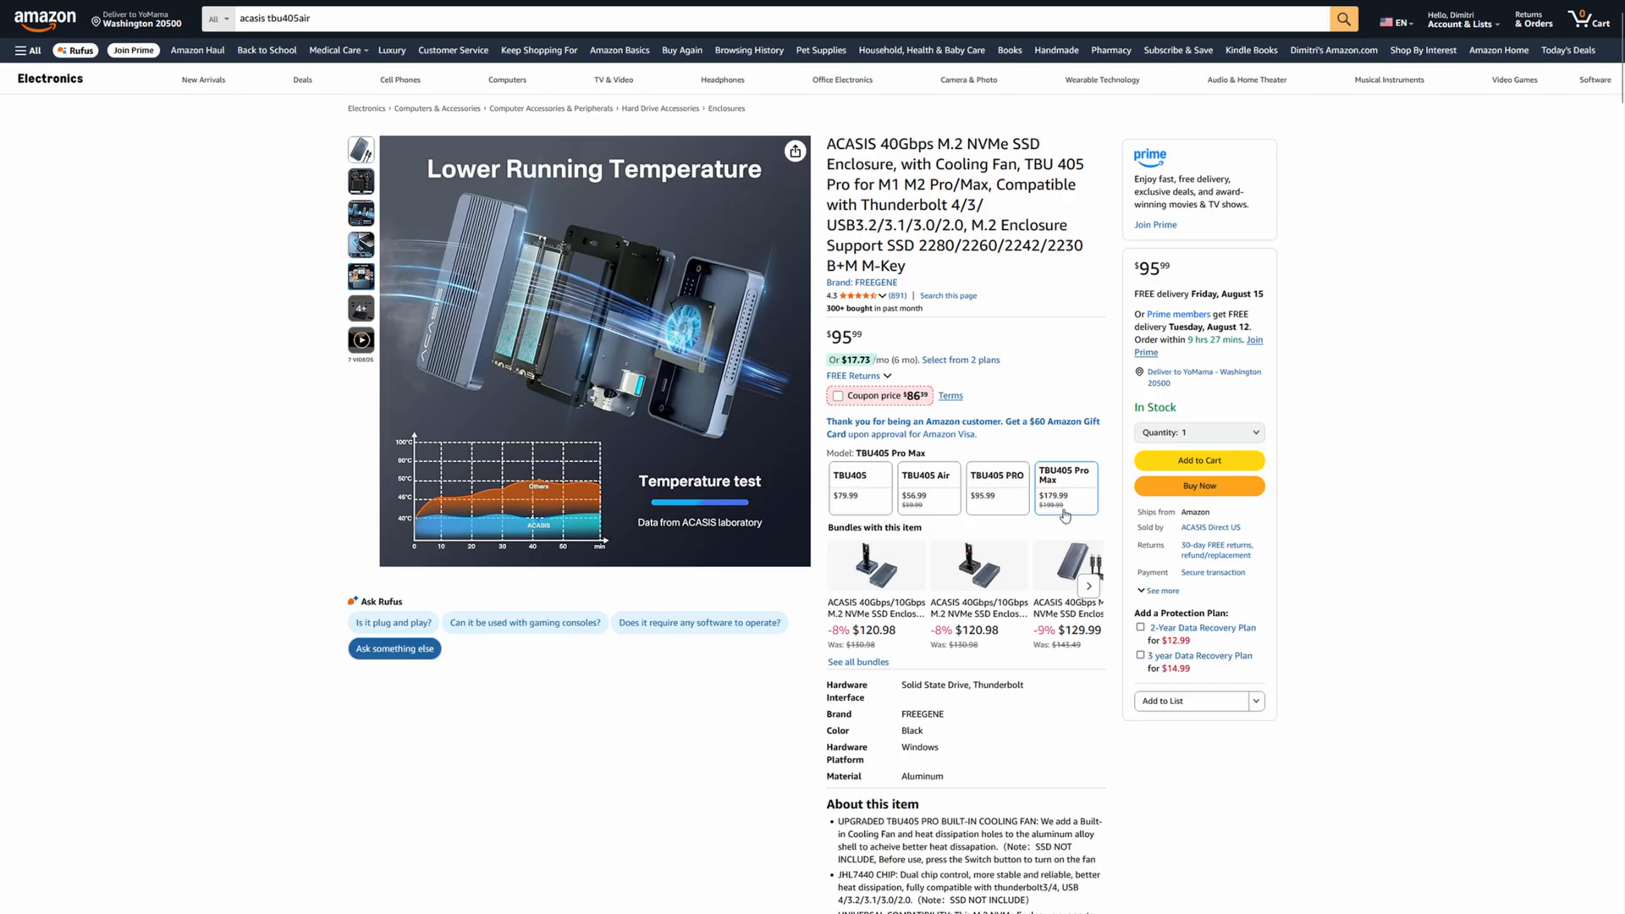
{"action": "left_click", "coordinate": [1064, 488]}
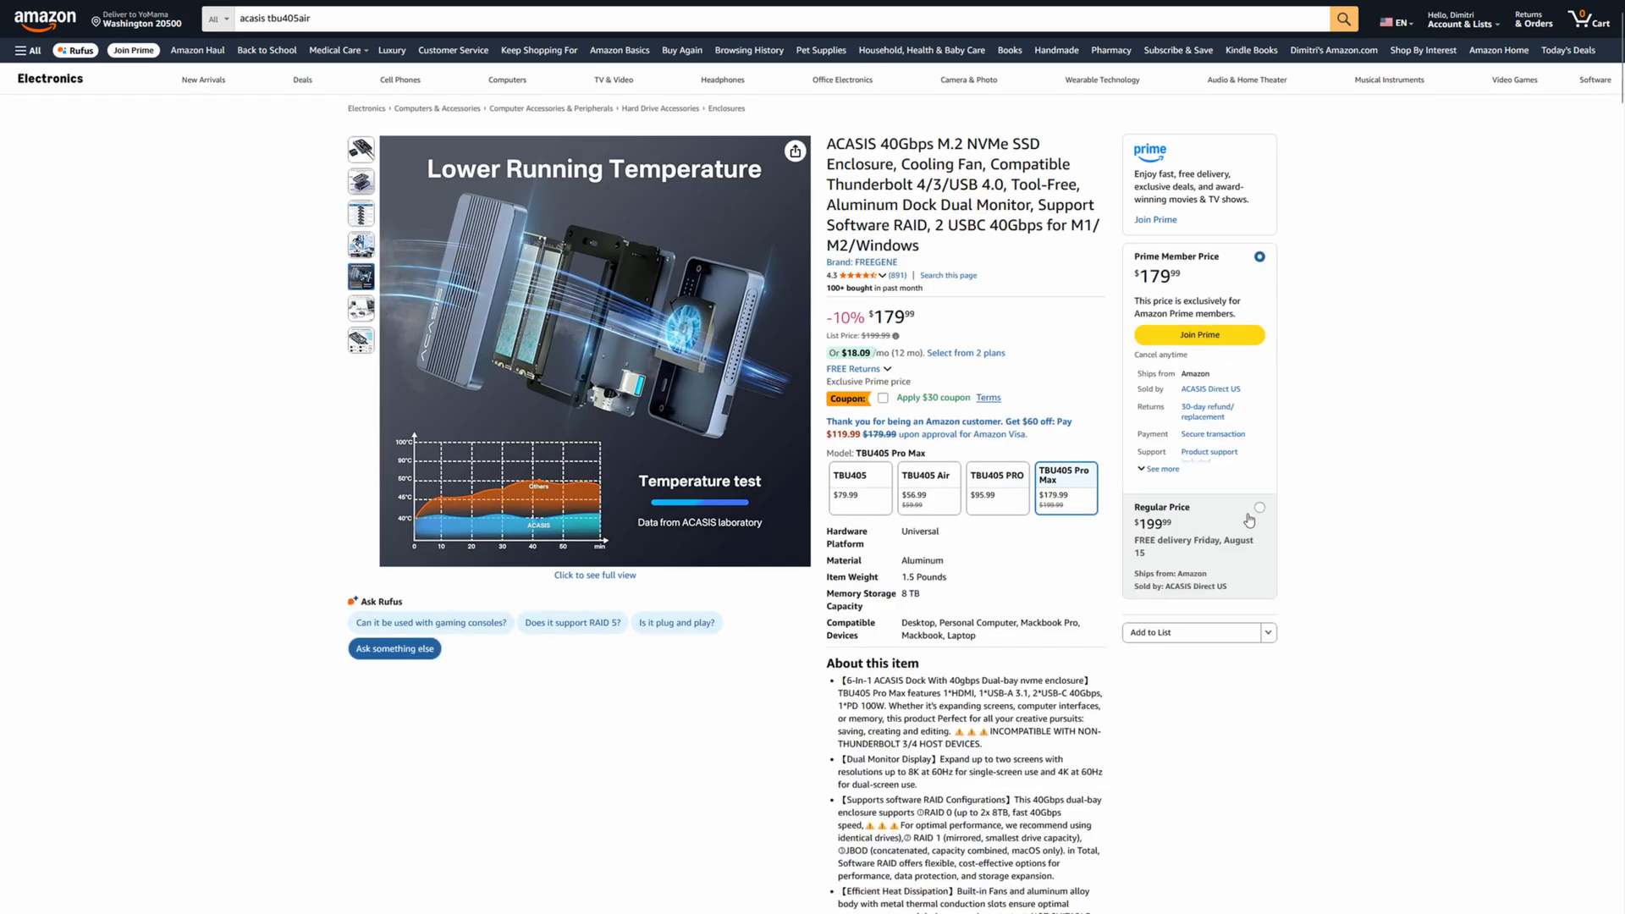